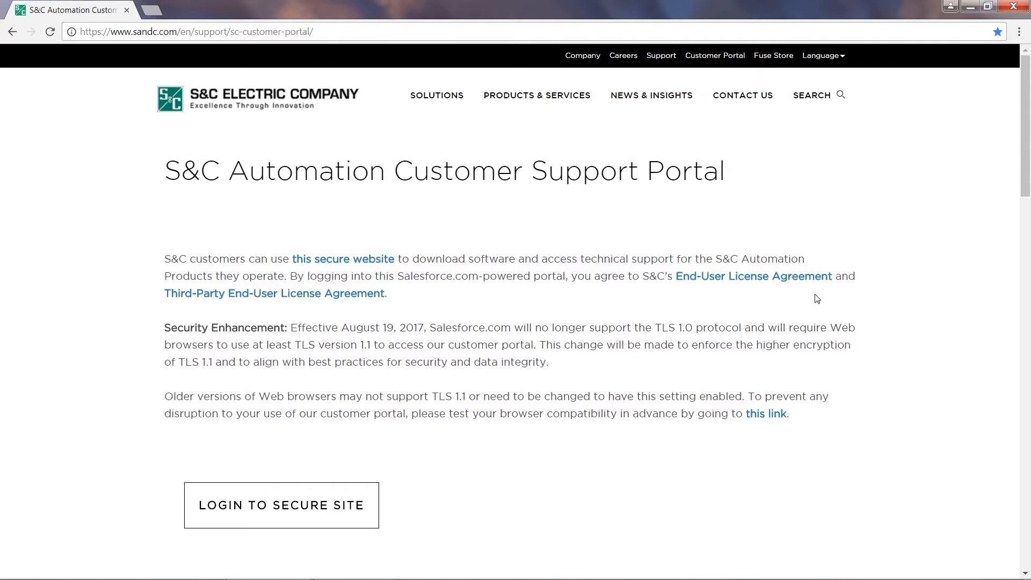
pyautogui.moveTo(438, 471)
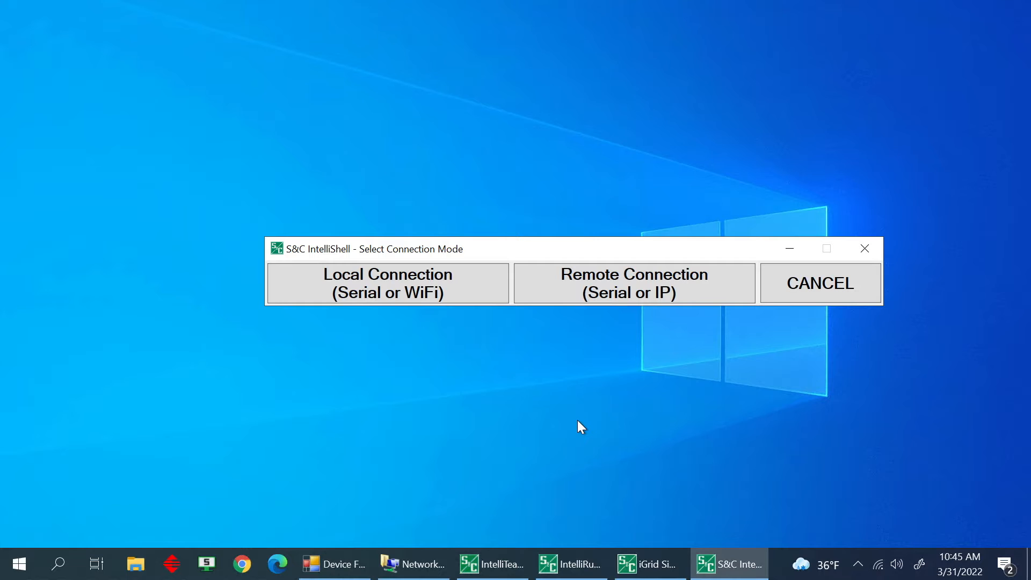
pyautogui.moveTo(386, 283)
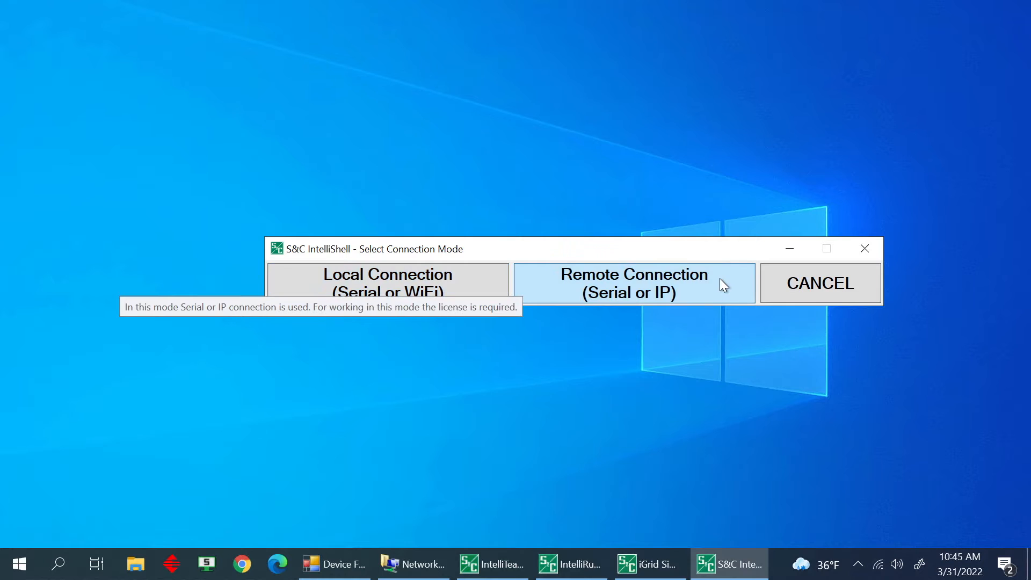
# - Choose Remote Connection (Serial or IP) and dismiss the warning to reach the IntelliRupter's UDP/IP settings
pyautogui.click(633, 283)
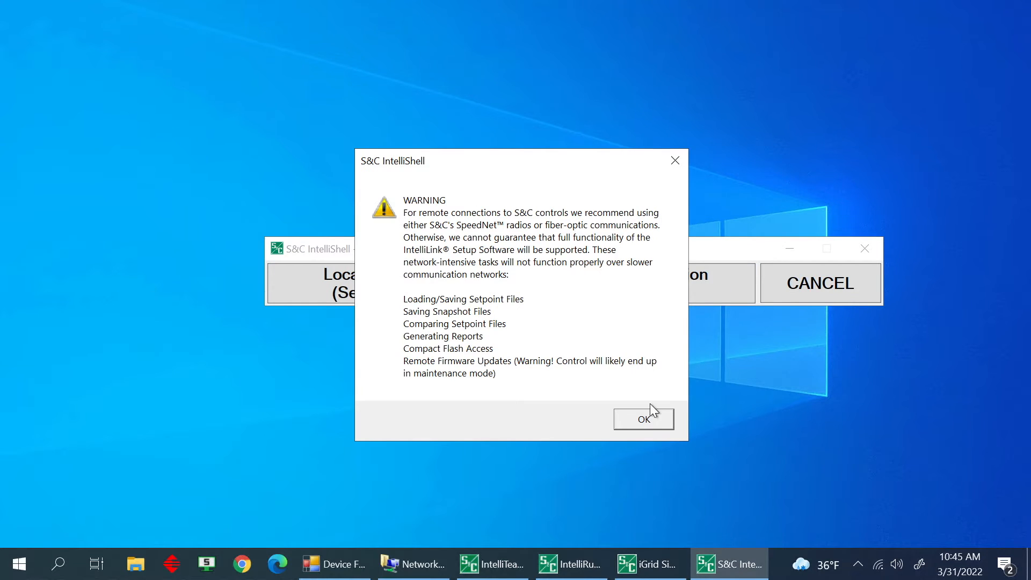
pyautogui.click(643, 418)
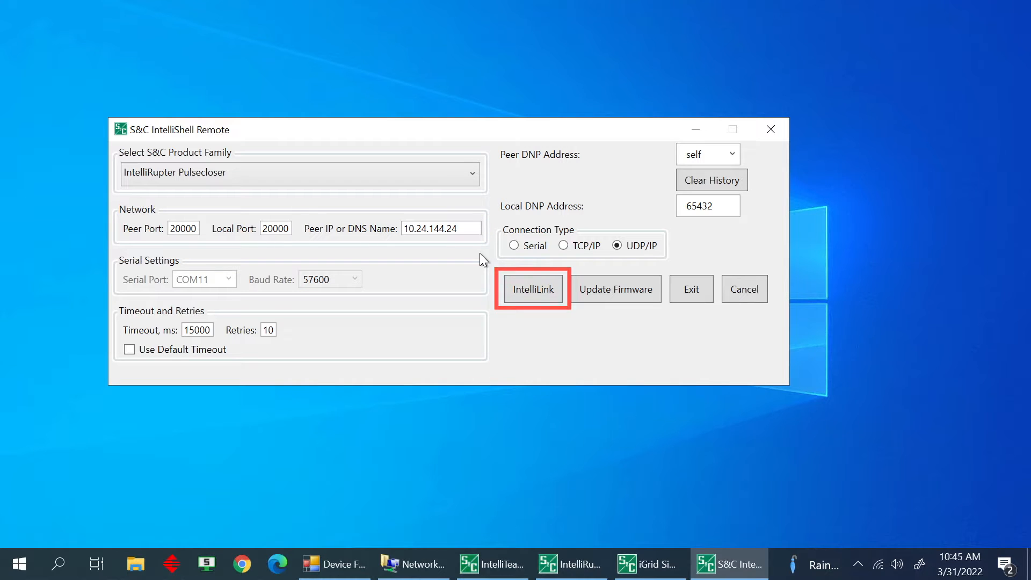
# - Launch IntelliLink for IntelliRupter IR-A and show its Operation screen with status OKAY
pyautogui.click(533, 289)
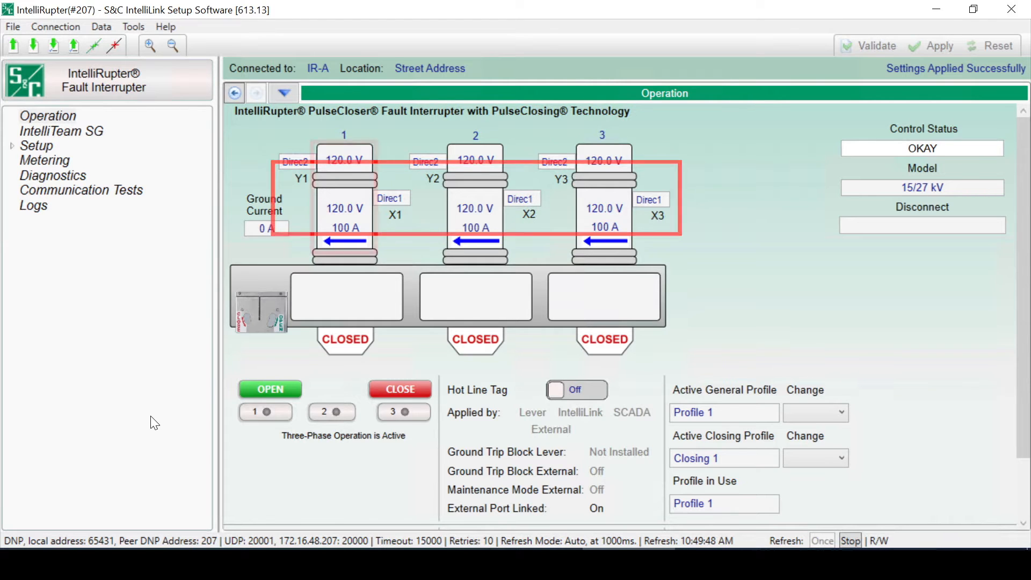
pyautogui.click(343, 190)
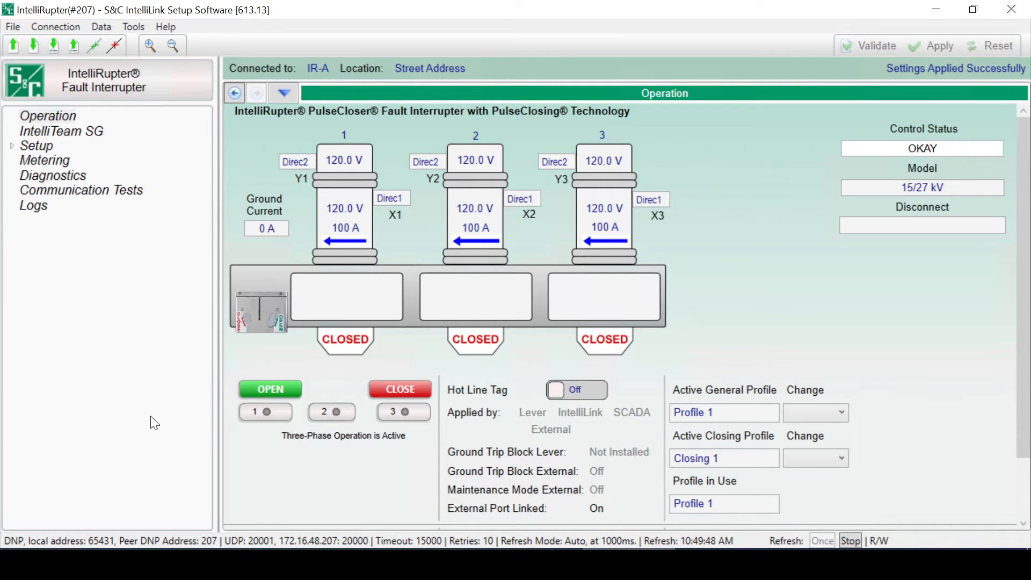
# - In Setup > General, relabel Direction 1 and 2 as Source and Load, then validate and apply
pyautogui.click(12, 146)
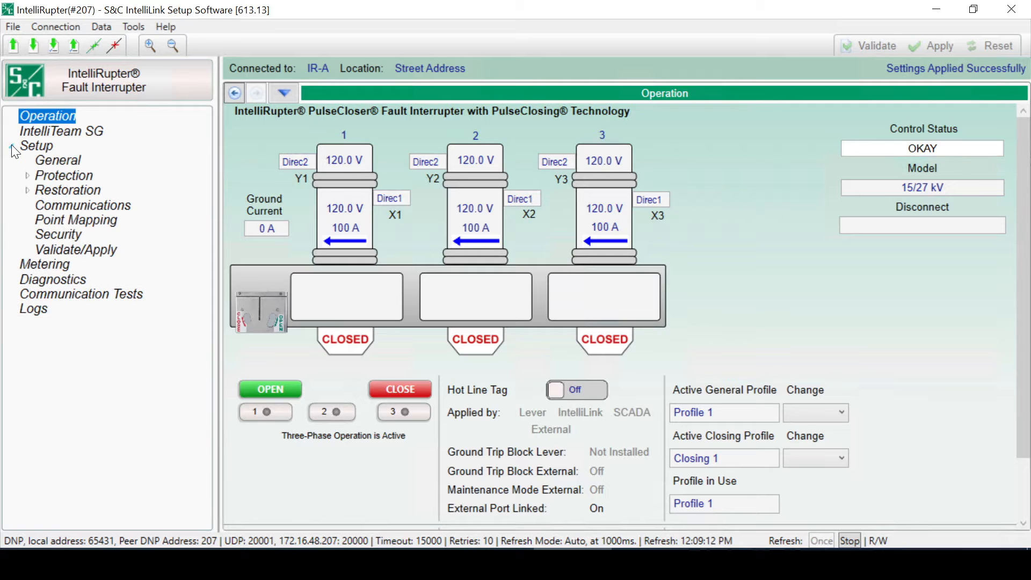
pyautogui.click(57, 160)
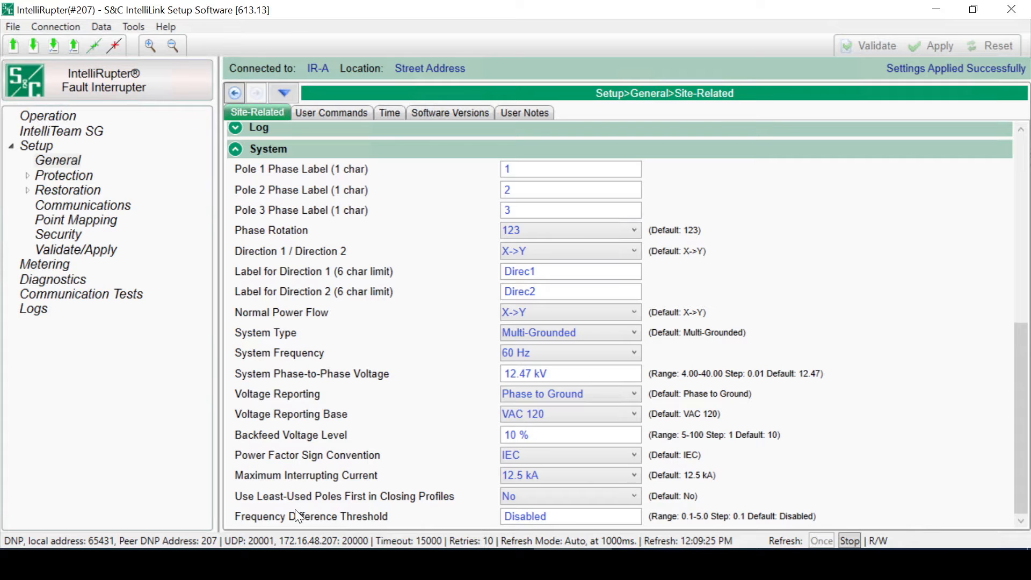
pyautogui.click(570, 170)
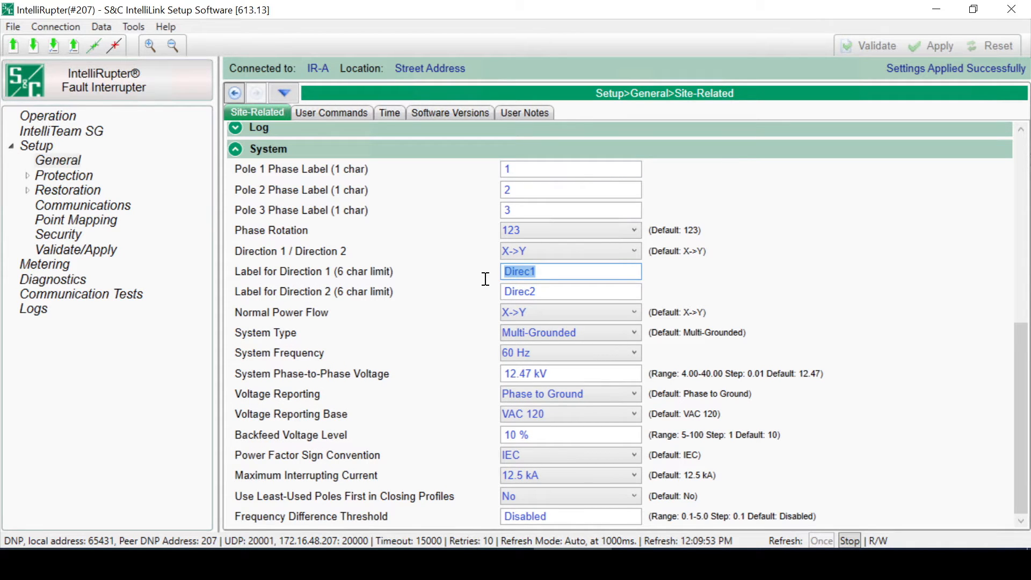
pyautogui.write('Load')
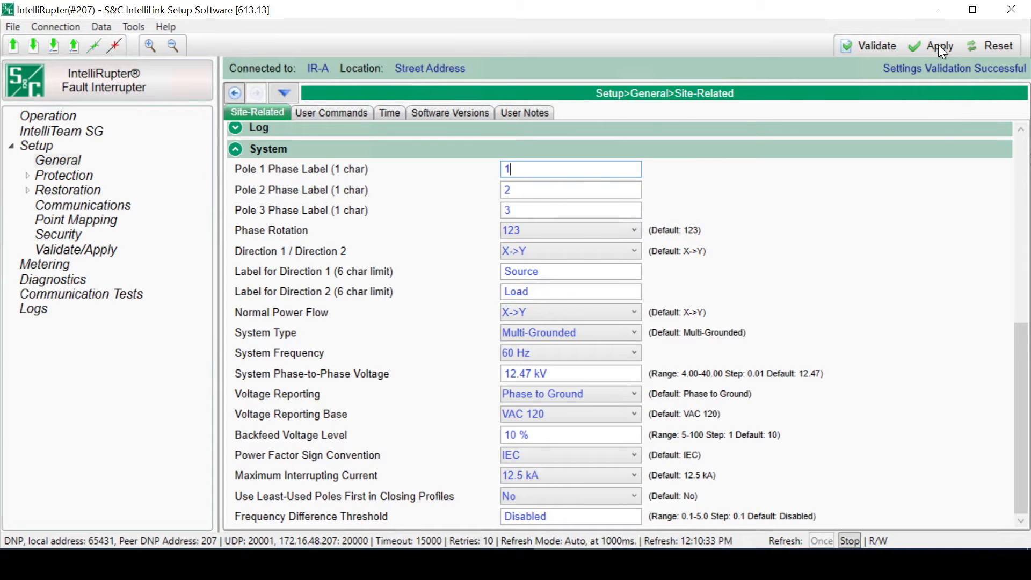
pyautogui.click(939, 45)
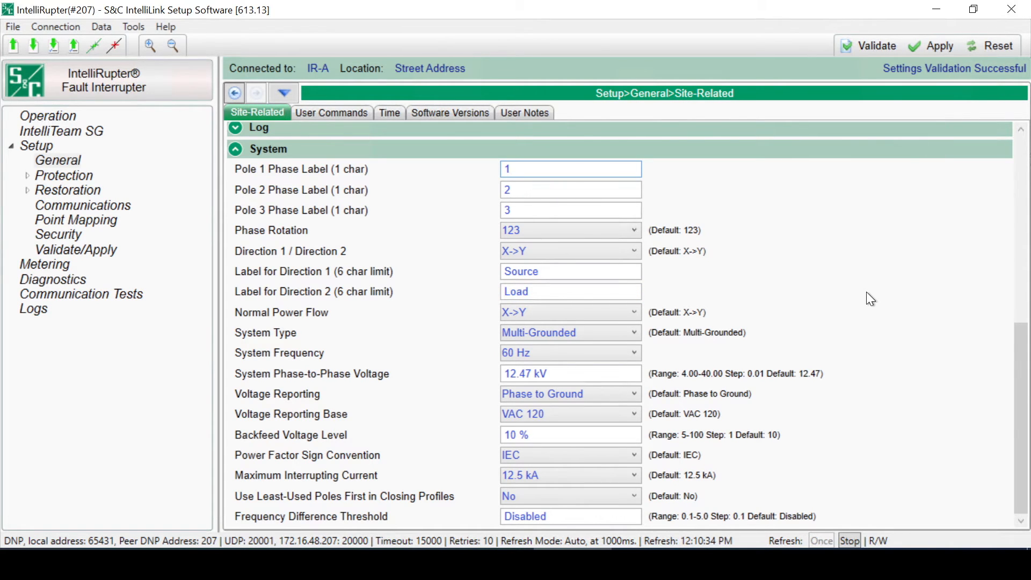
pyautogui.click(875, 45)
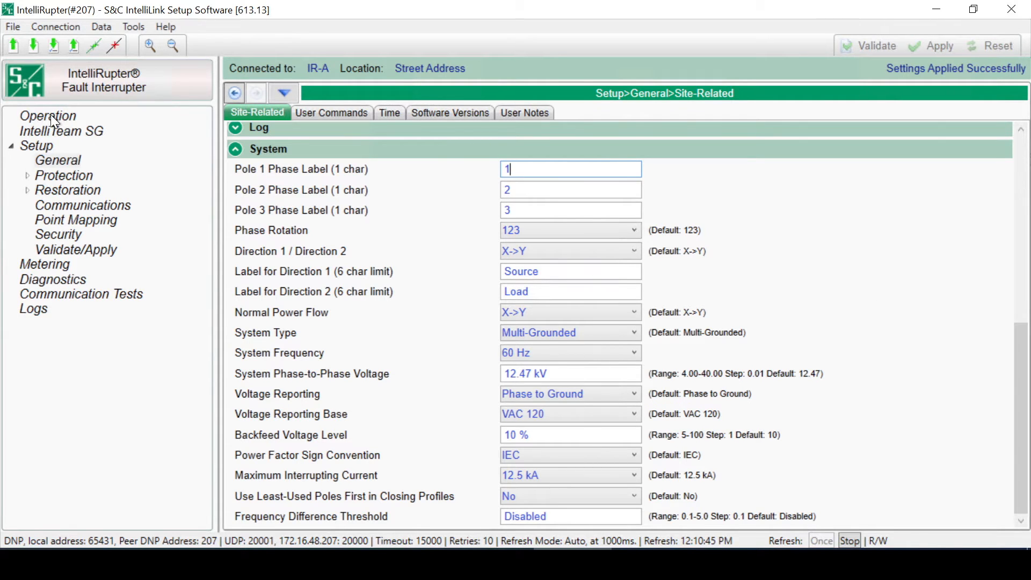
# - Check Source/Load labels on the Operation screen, then view the User Commands ground trip lever options
pyautogui.click(47, 116)
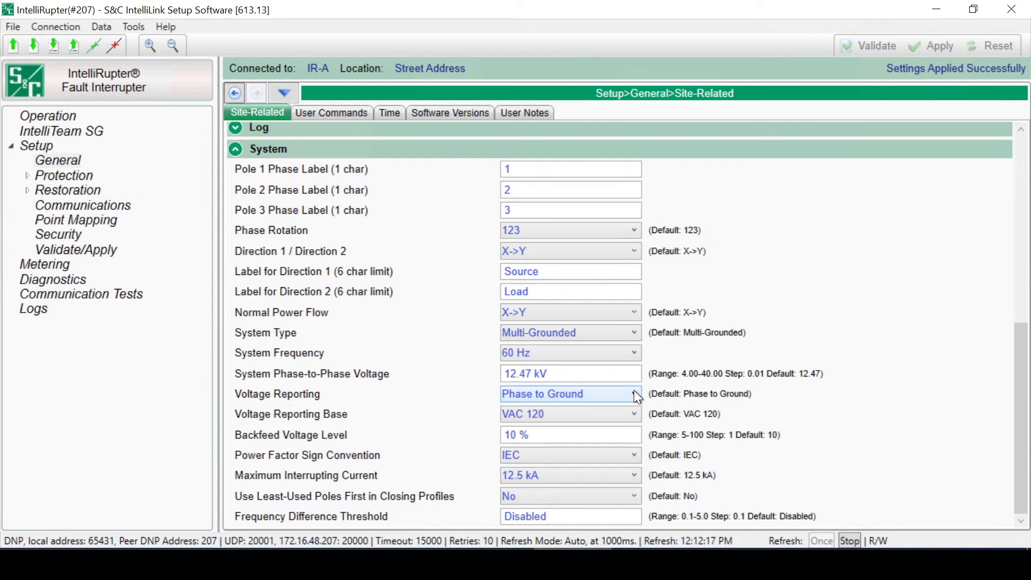
pyautogui.click(539, 393)
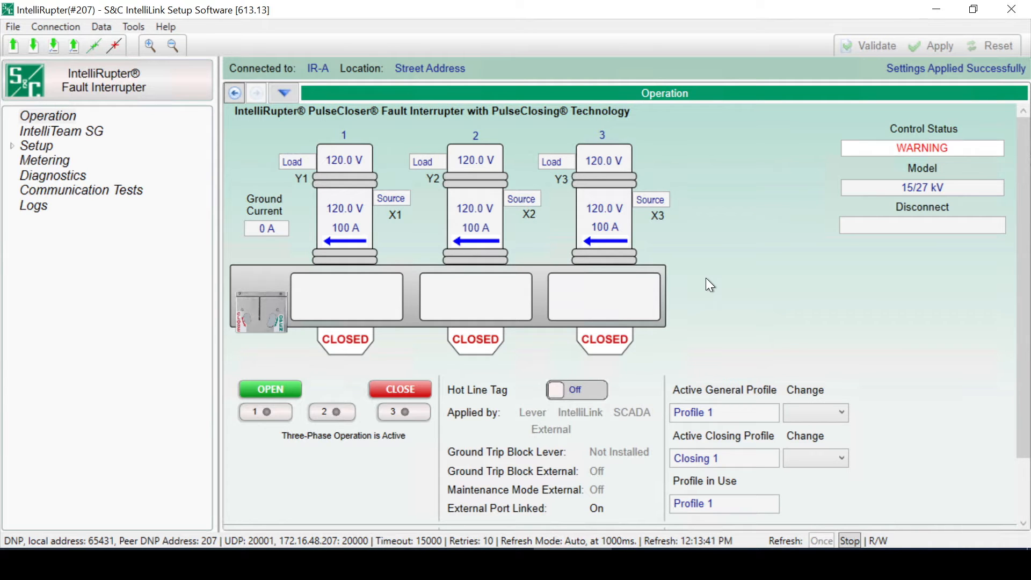
pyautogui.scroll(-3)
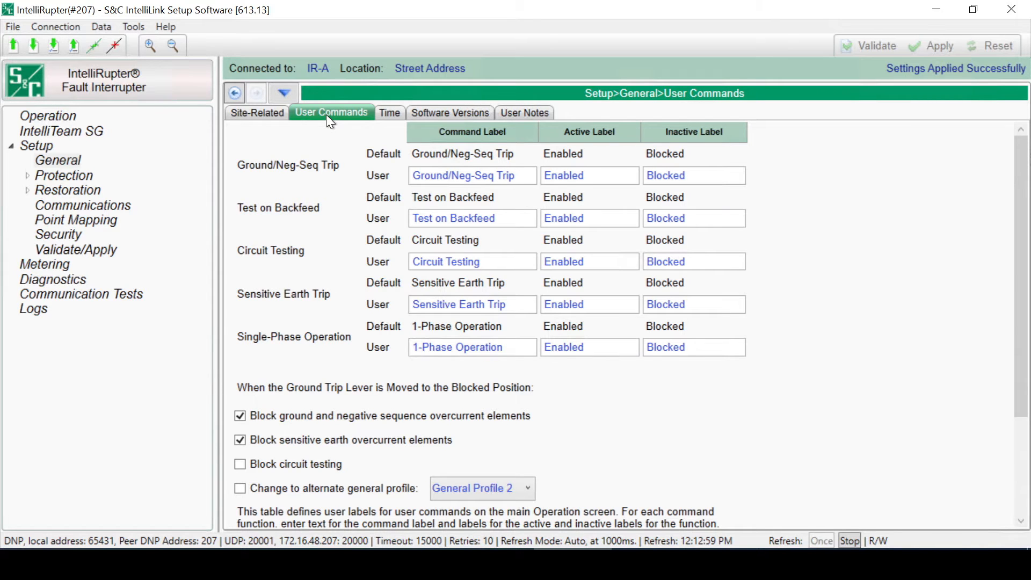
# - Go back to the Operation overview showing control status WARNING
pyautogui.click(48, 116)
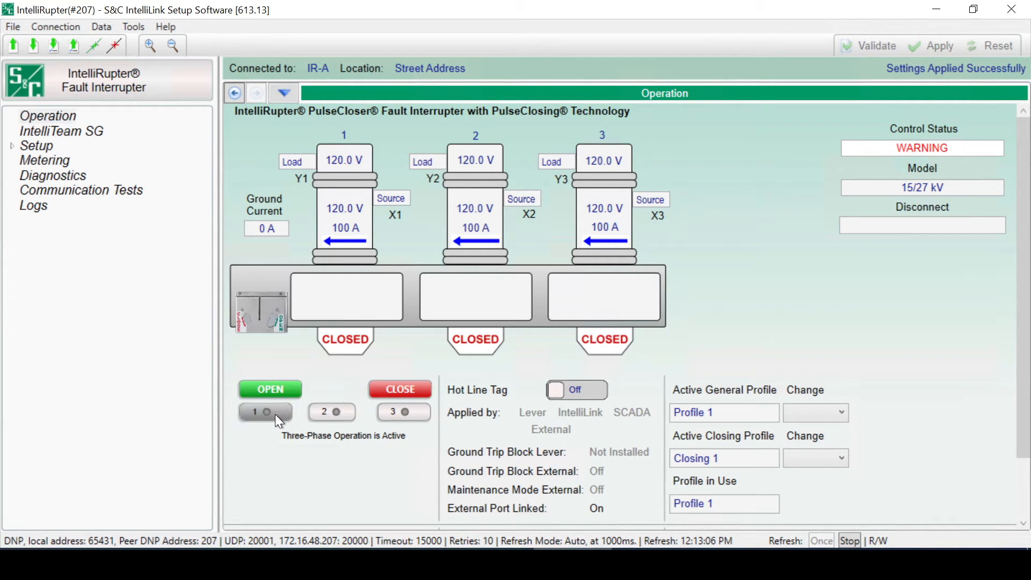
# - Toggle single-phase selection on poles 1, 3 and 2, return to three-phase, and reveal the command toggles
pyautogui.click(404, 411)
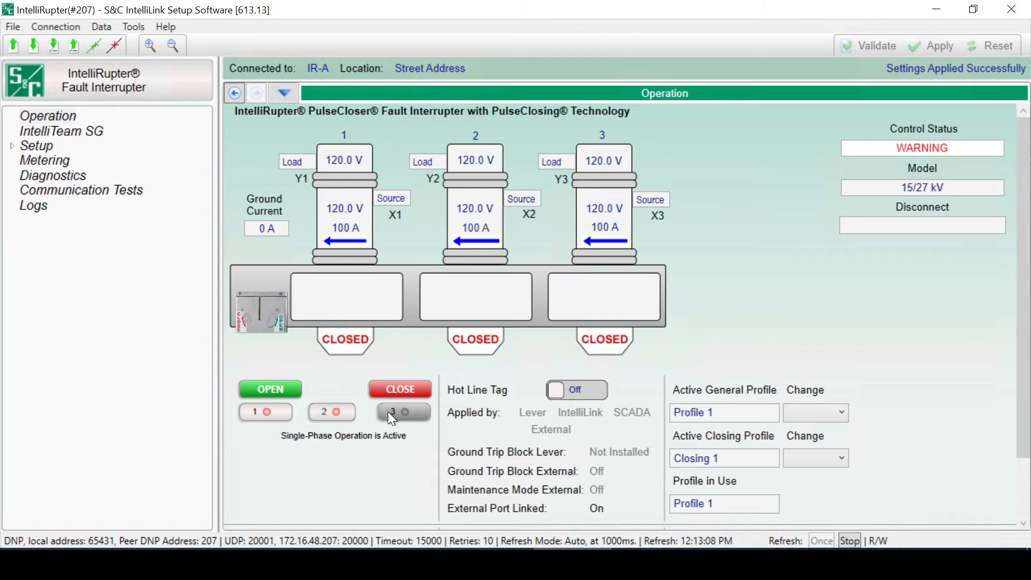
pyautogui.click(403, 412)
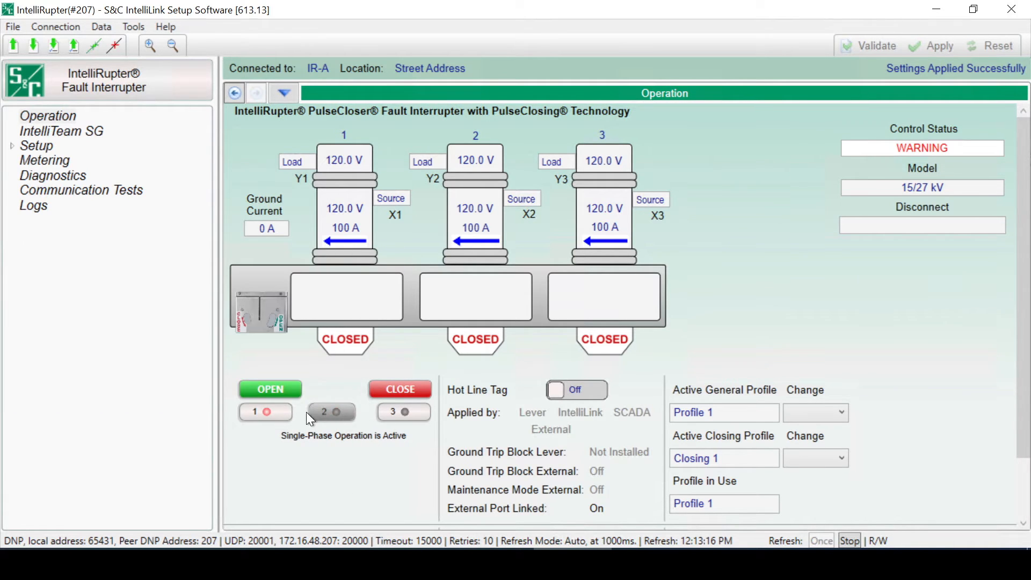
pyautogui.click(336, 412)
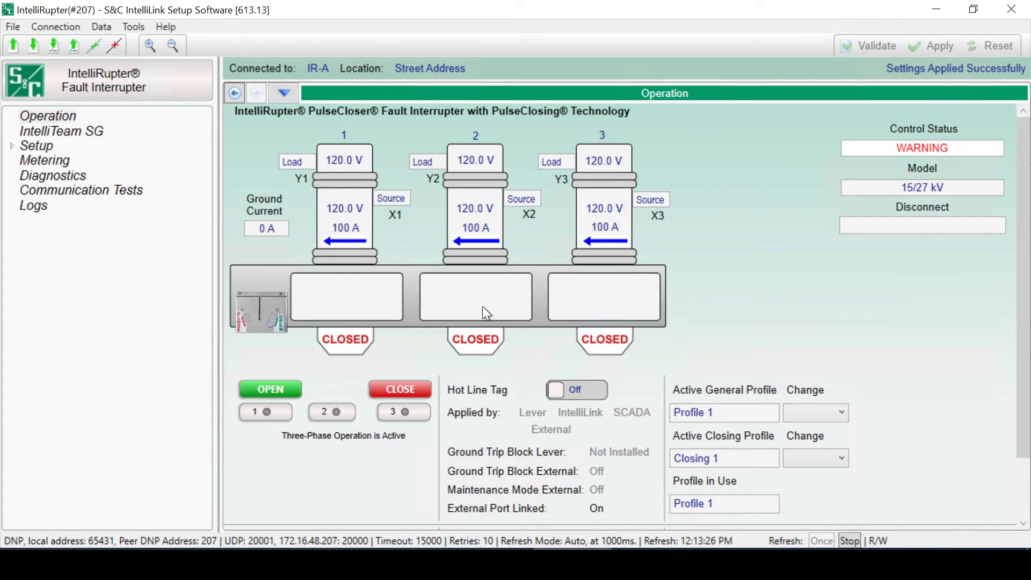
pyautogui.click(269, 388)
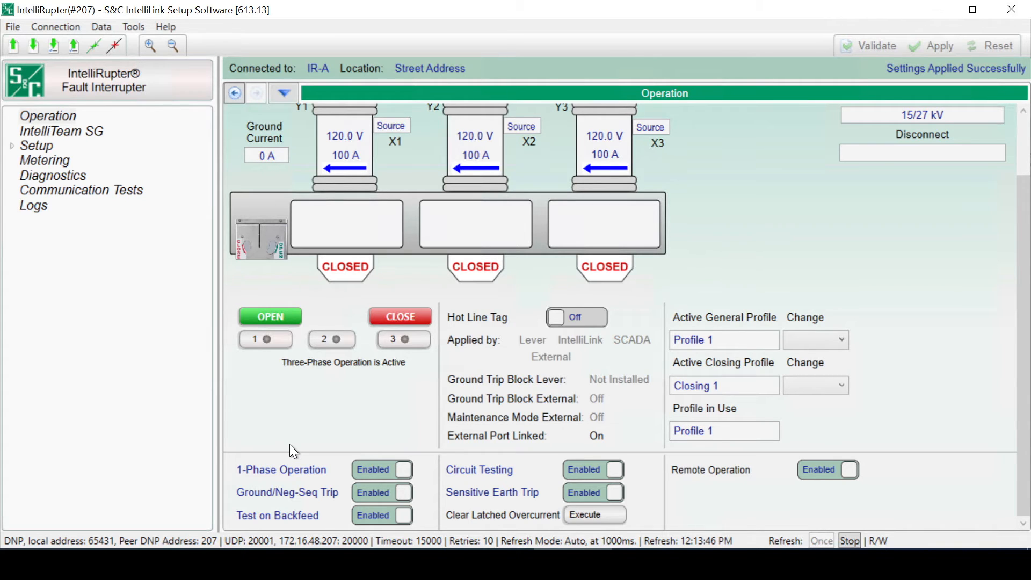
pyautogui.moveTo(439, 381)
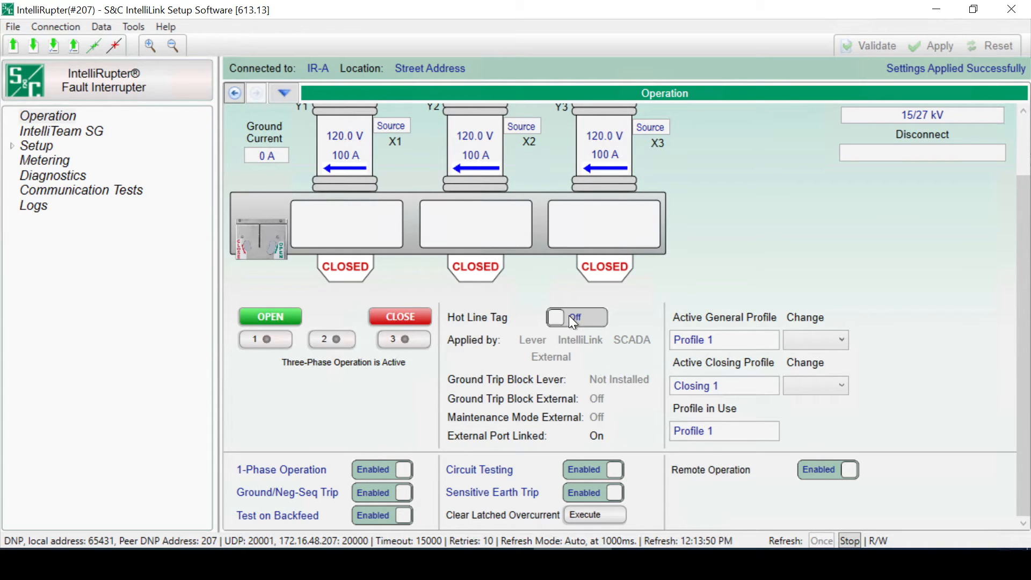
pyautogui.click(576, 317)
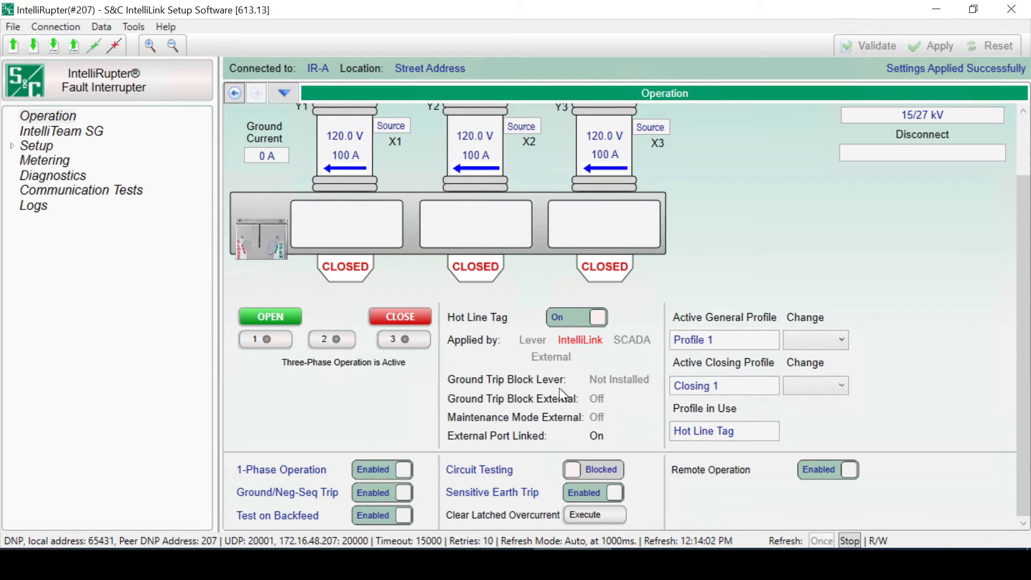
pyautogui.moveTo(624, 299)
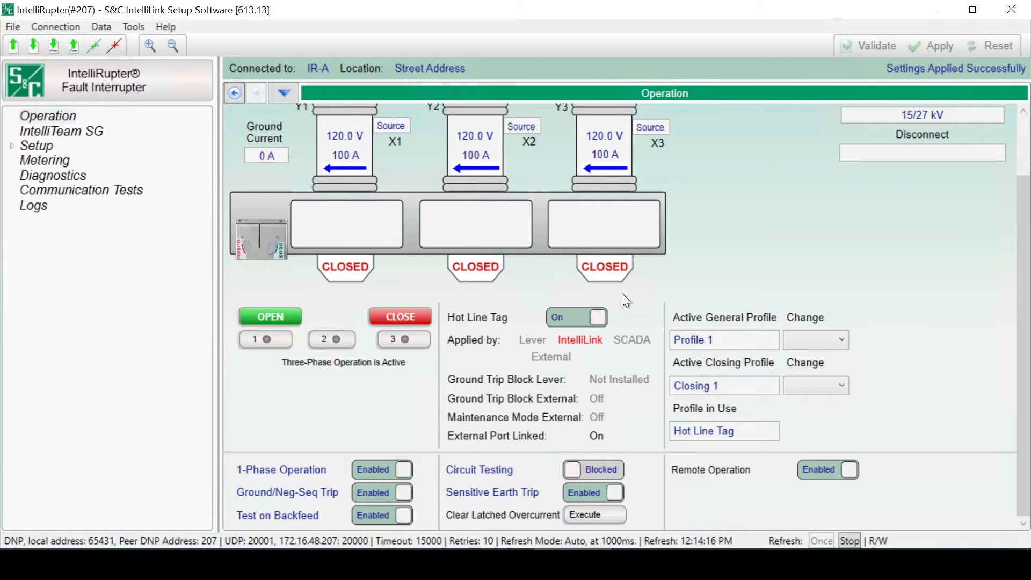
pyautogui.moveTo(521, 377)
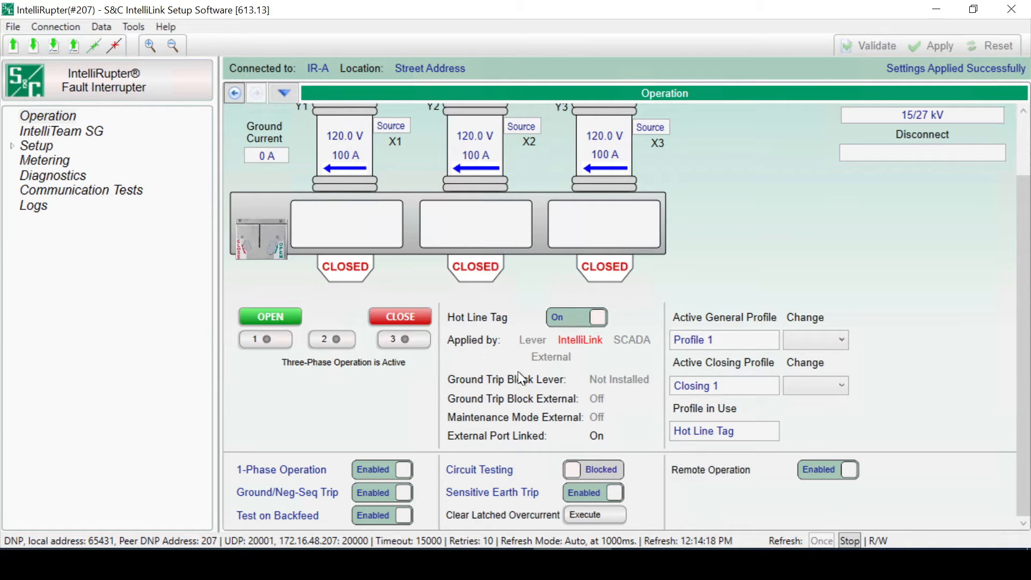
pyautogui.click(575, 317)
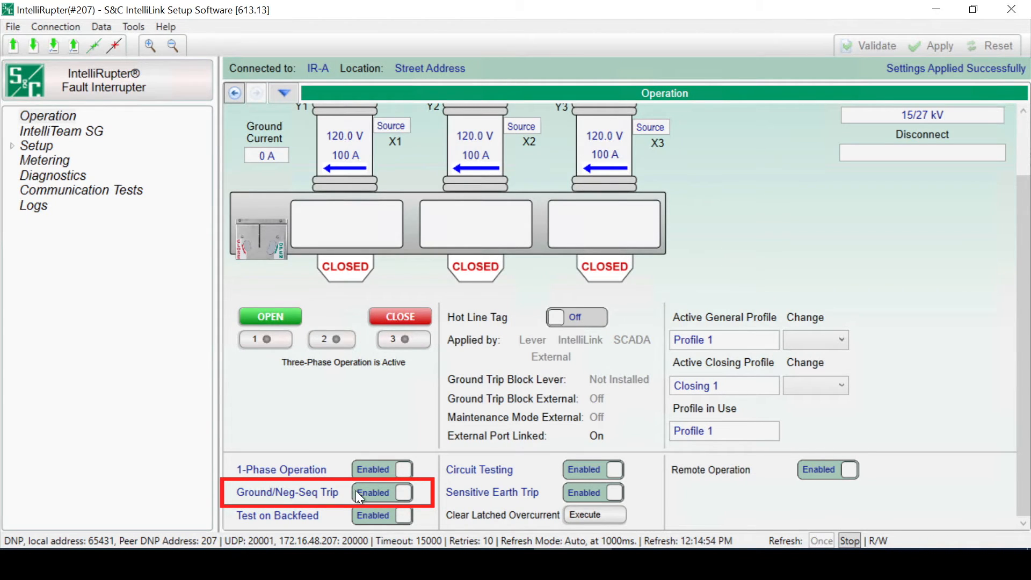
pyautogui.click(383, 492)
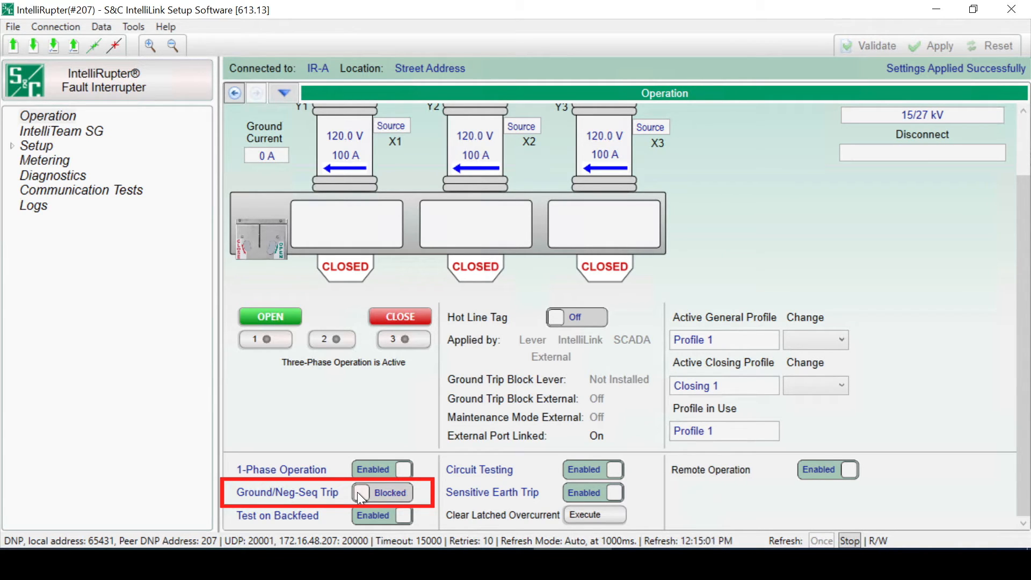
pyautogui.click(404, 492)
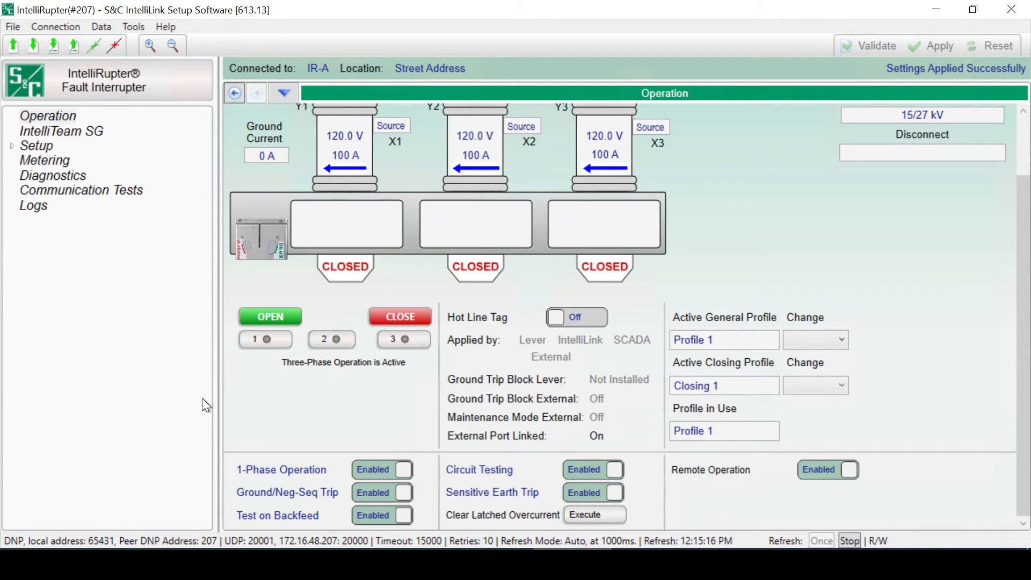
pyautogui.click(278, 514)
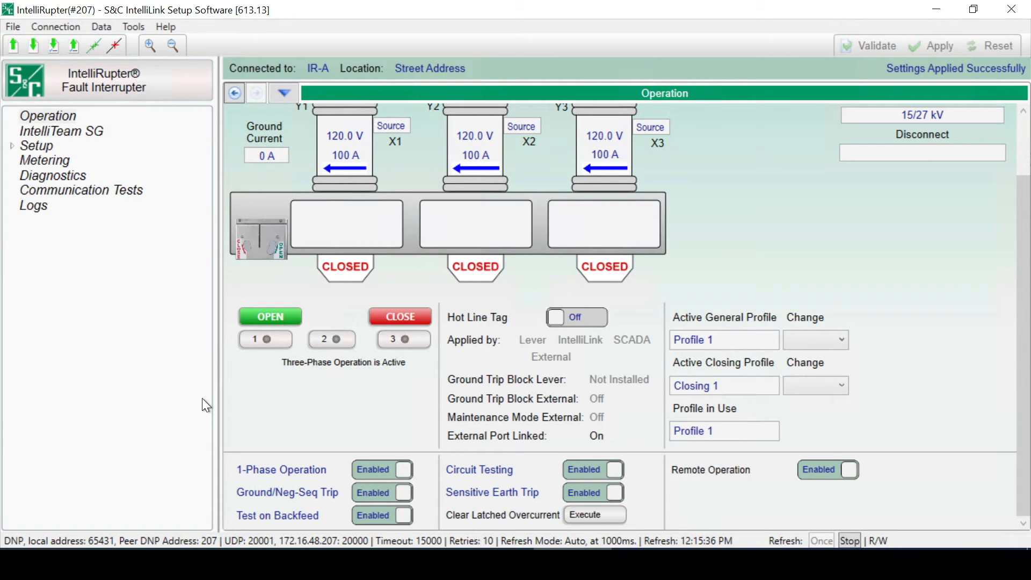
# - View the Setup > General Site-Related tab, then go back to the Operation overview
pyautogui.click(36, 146)
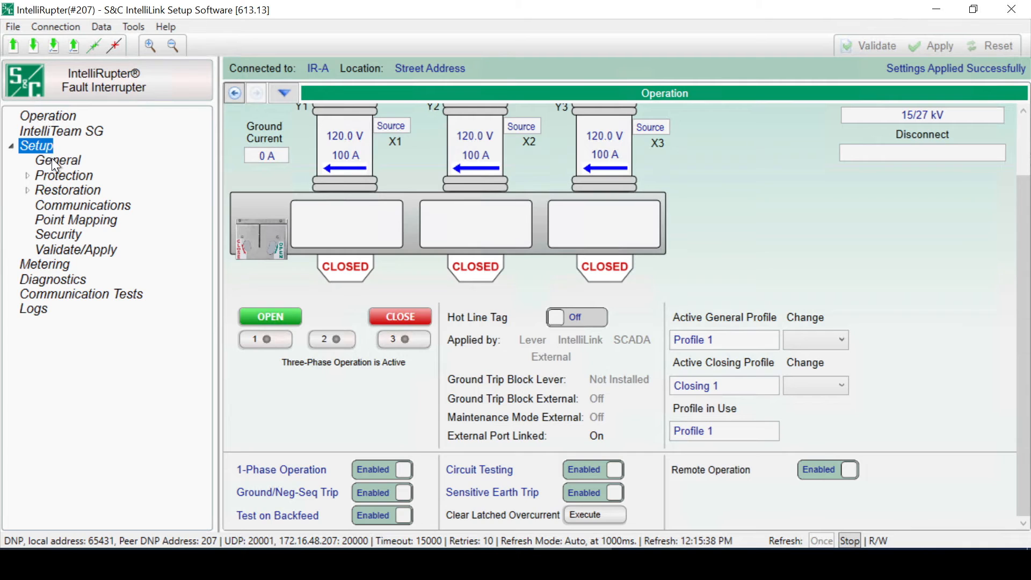
pyautogui.click(58, 160)
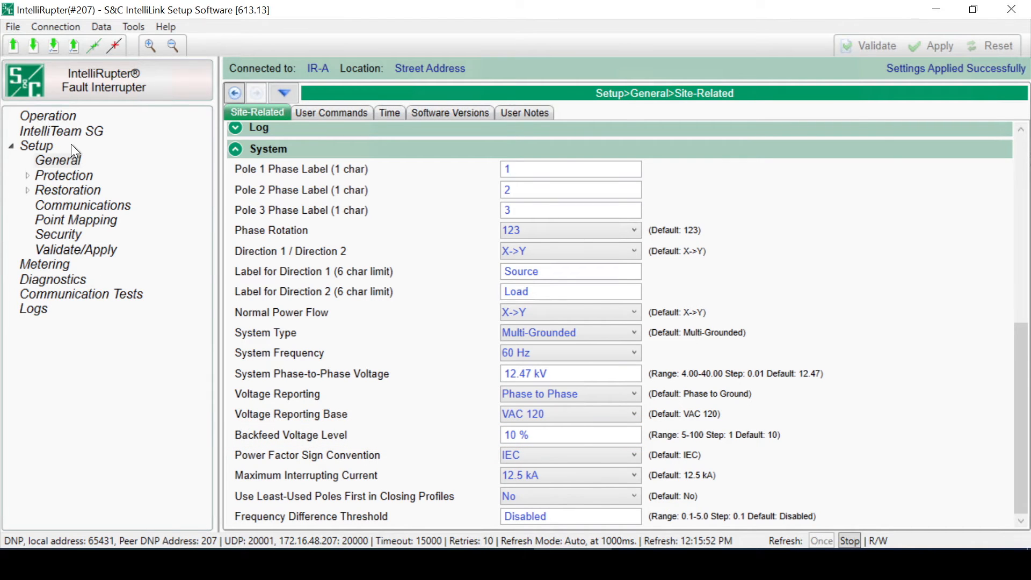
pyautogui.click(47, 116)
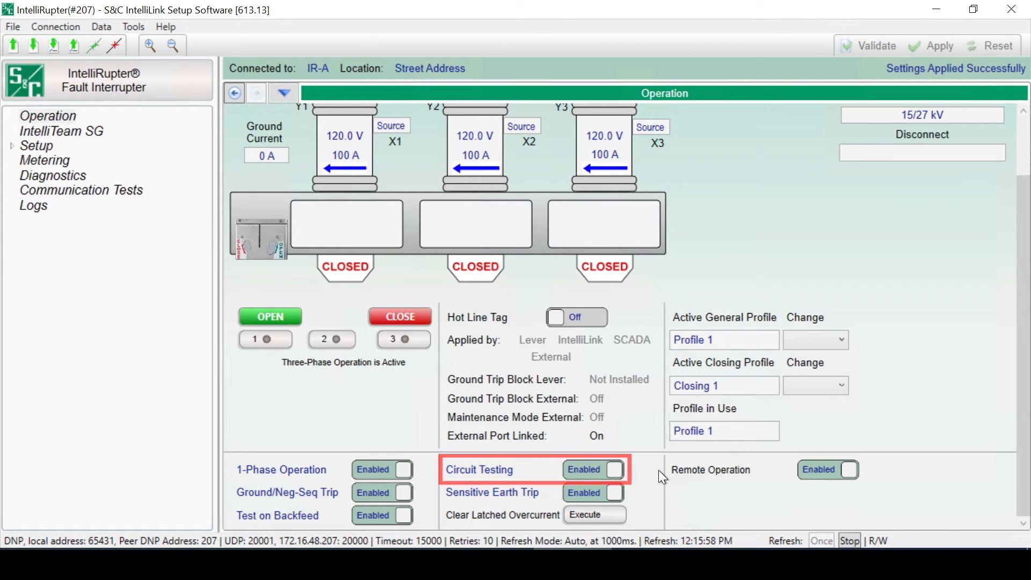
pyautogui.click(594, 469)
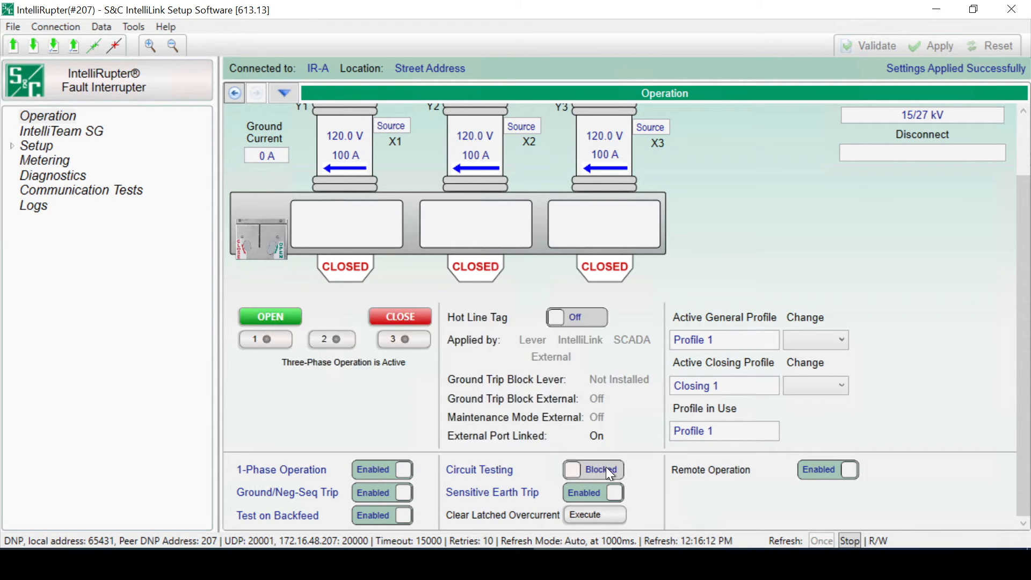
pyautogui.click(591, 469)
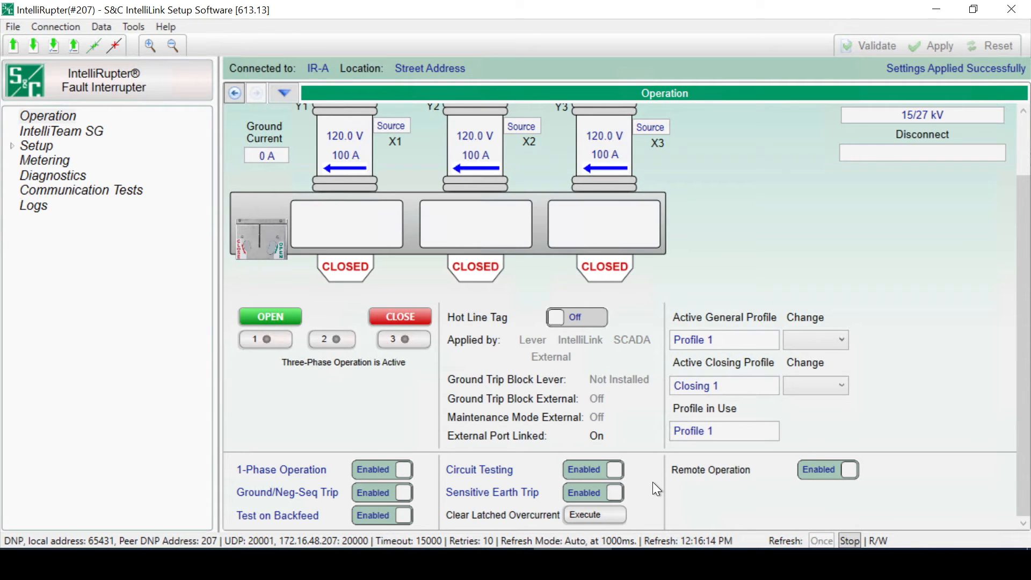
pyautogui.moveTo(706, 516)
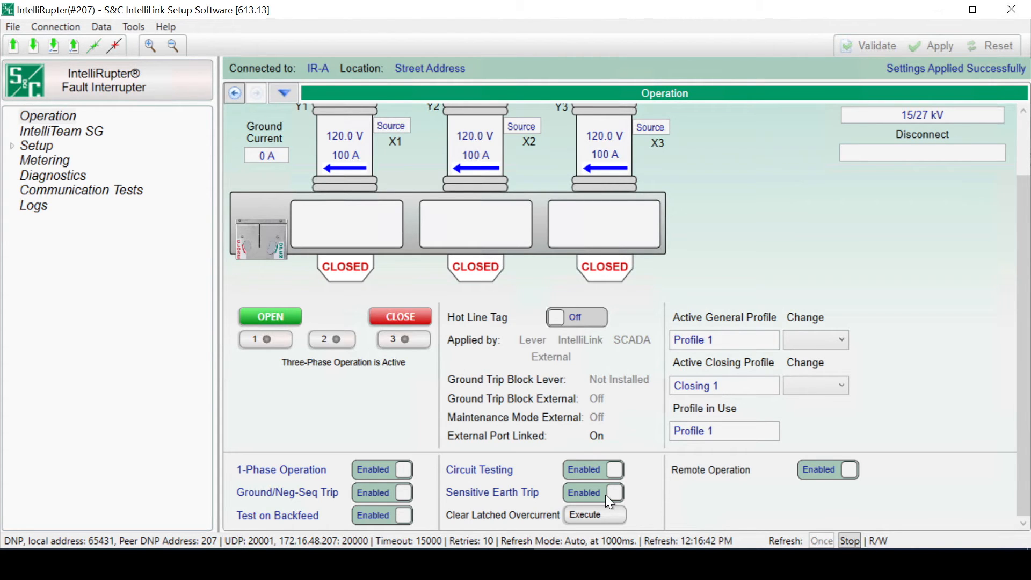
# - Block Sensitive Earth Trip, re-enable it, and expand the Setup section of the navigation tree
pyautogui.click(617, 493)
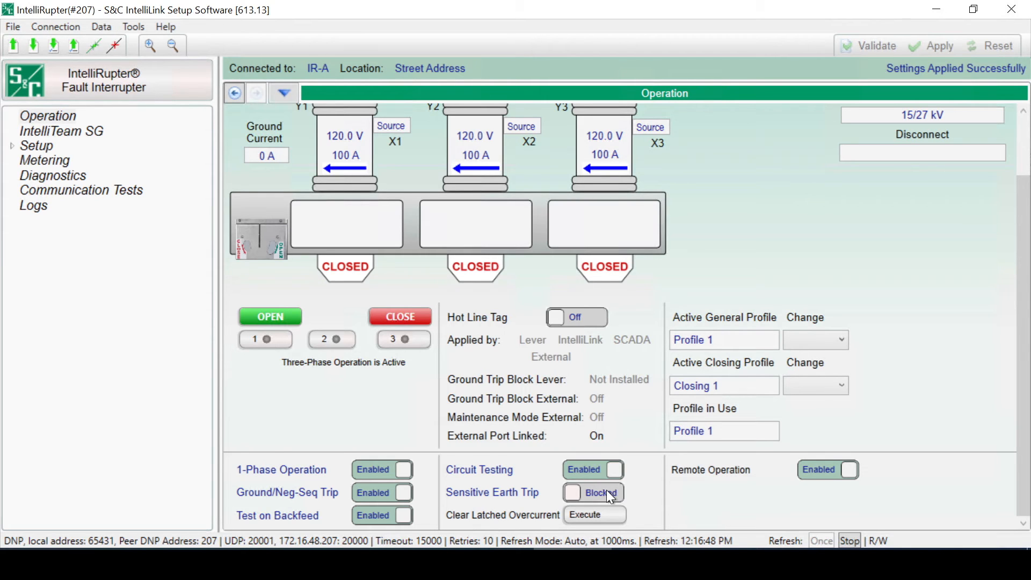
pyautogui.click(591, 492)
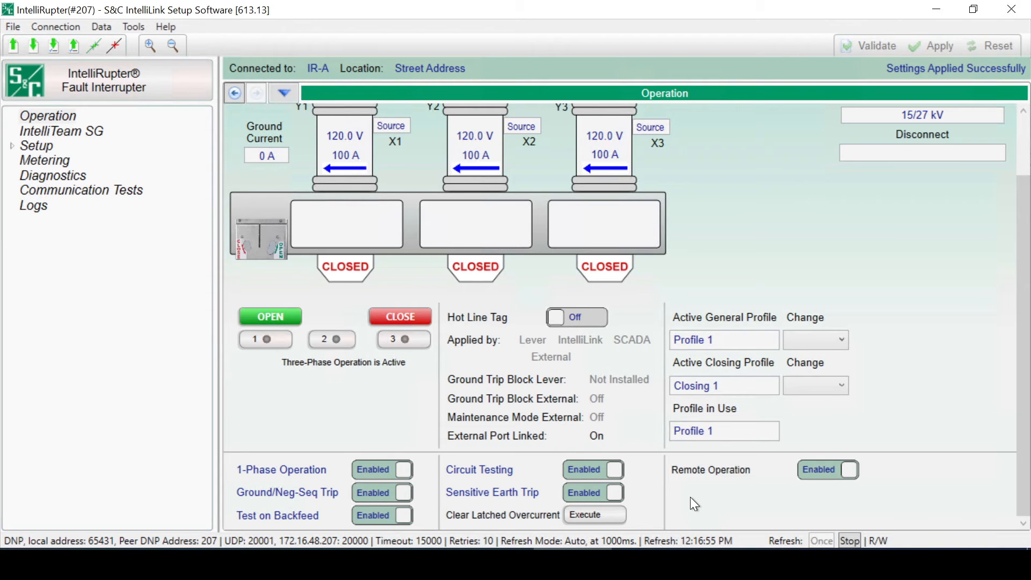
pyautogui.click(36, 146)
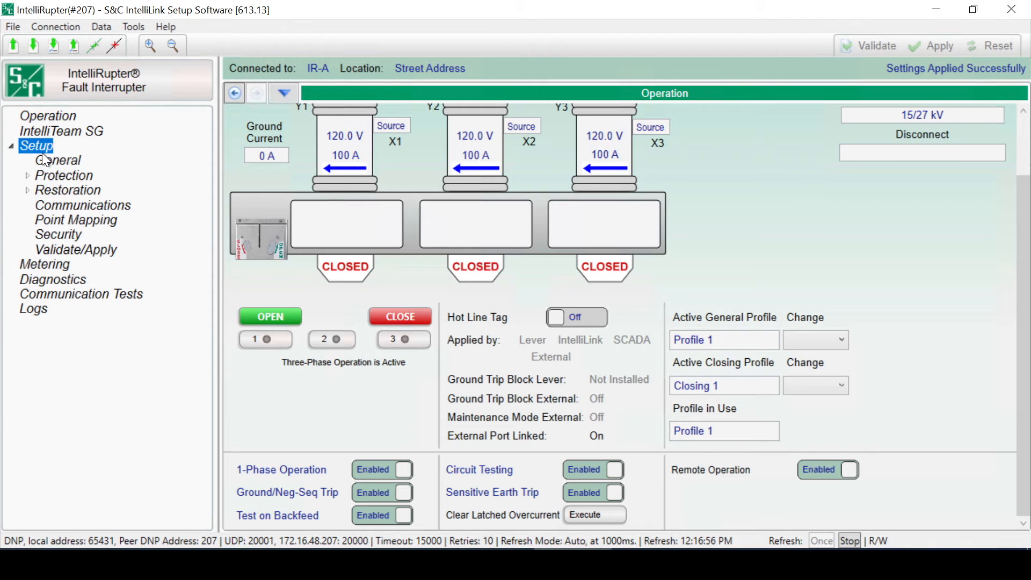
# - In User Commands, enable blocking circuit testing and changing to General Profile 2 when the lever is blocked
pyautogui.click(57, 160)
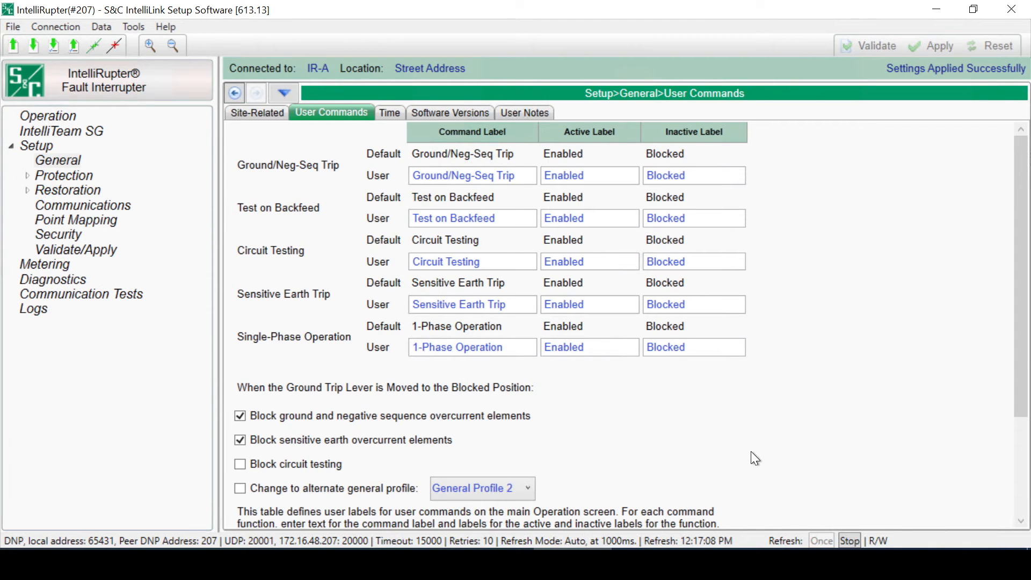
pyautogui.scroll(-3)
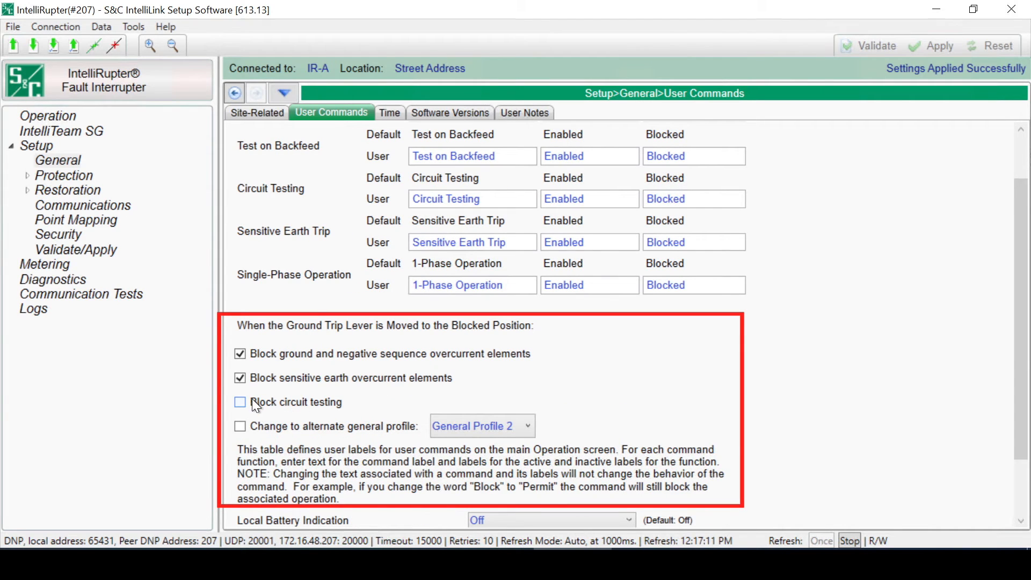
pyautogui.click(240, 402)
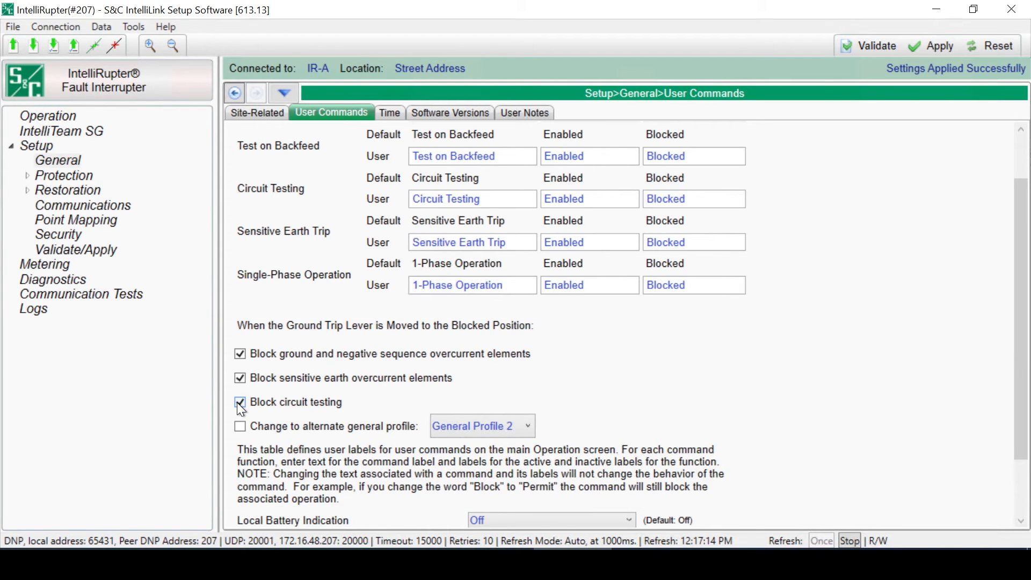
pyautogui.click(240, 402)
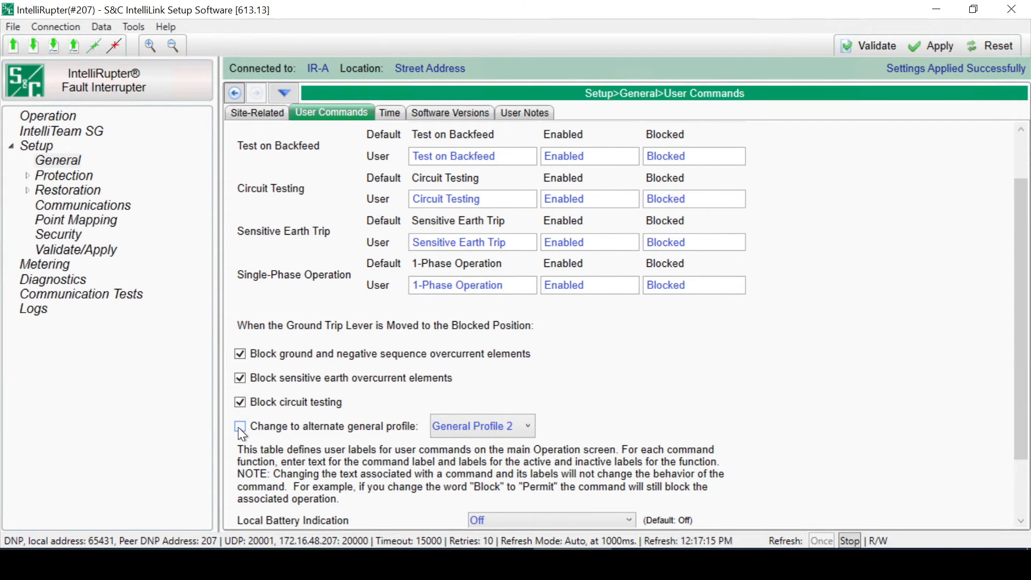
pyautogui.click(240, 425)
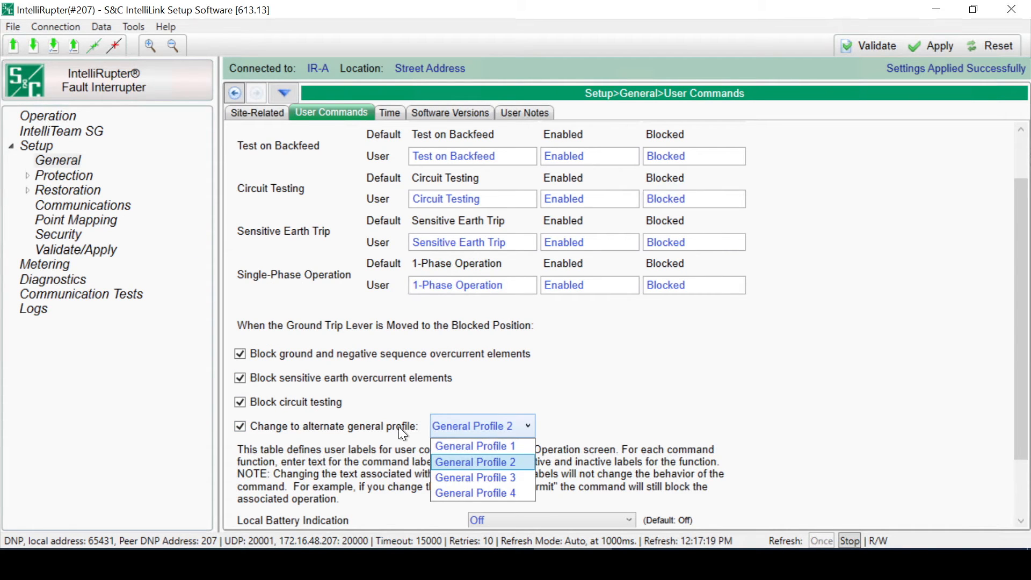
pyautogui.click(47, 116)
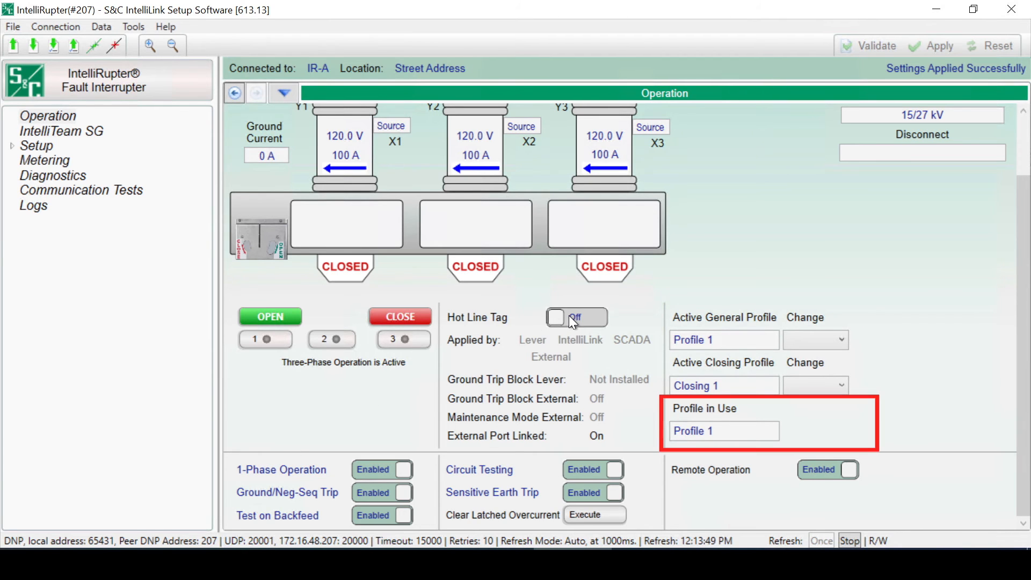
# - Switch Hot Line Tag on and off, then choose Profile 2 as the active general profile
pyautogui.click(575, 318)
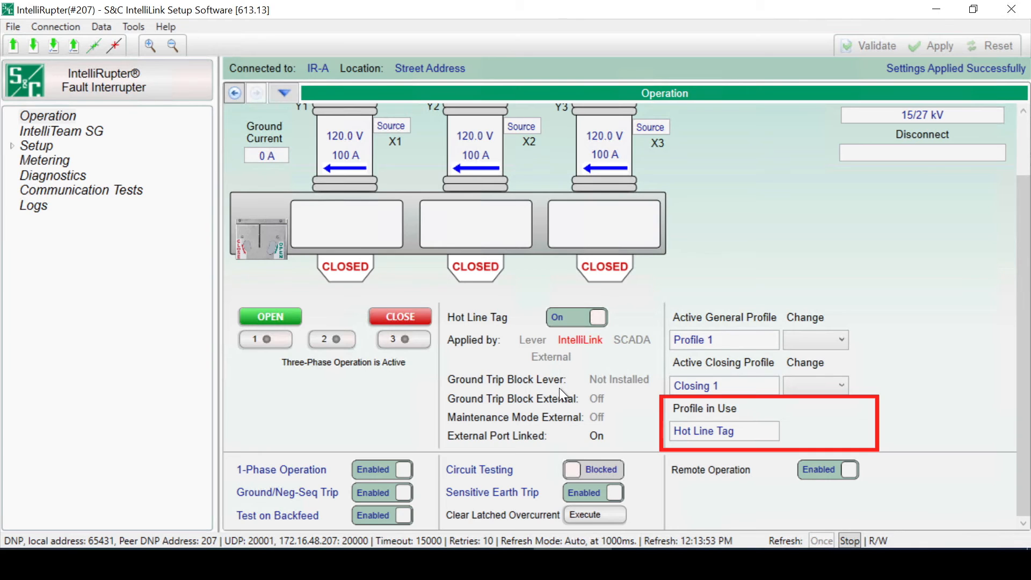
pyautogui.click(576, 316)
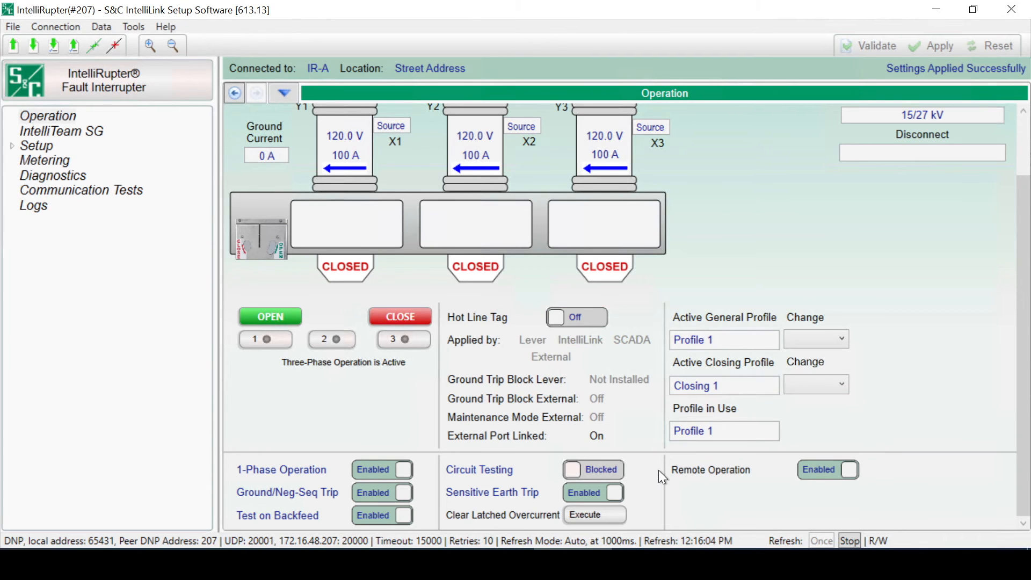
pyautogui.click(840, 340)
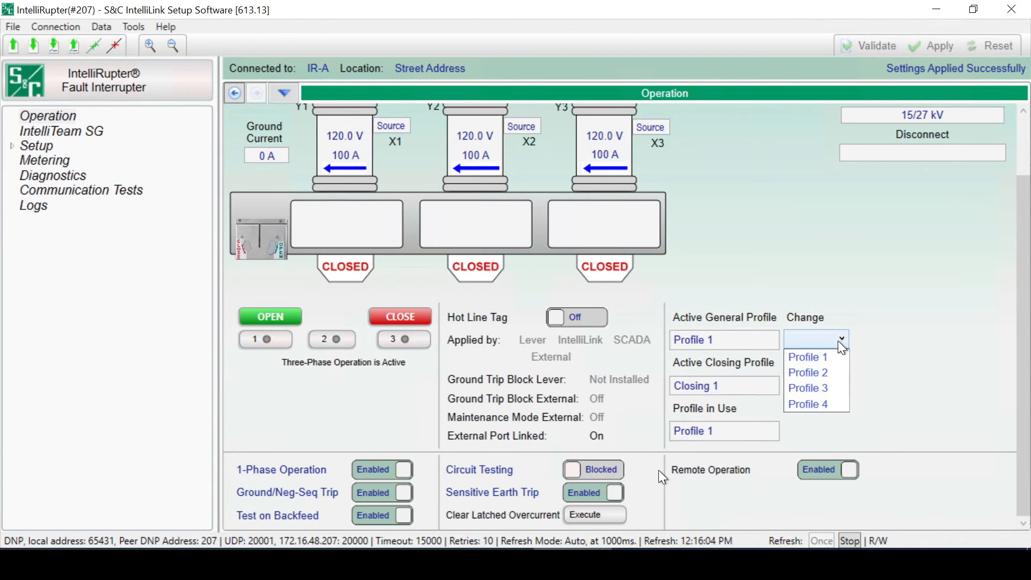
pyautogui.moveTo(807, 372)
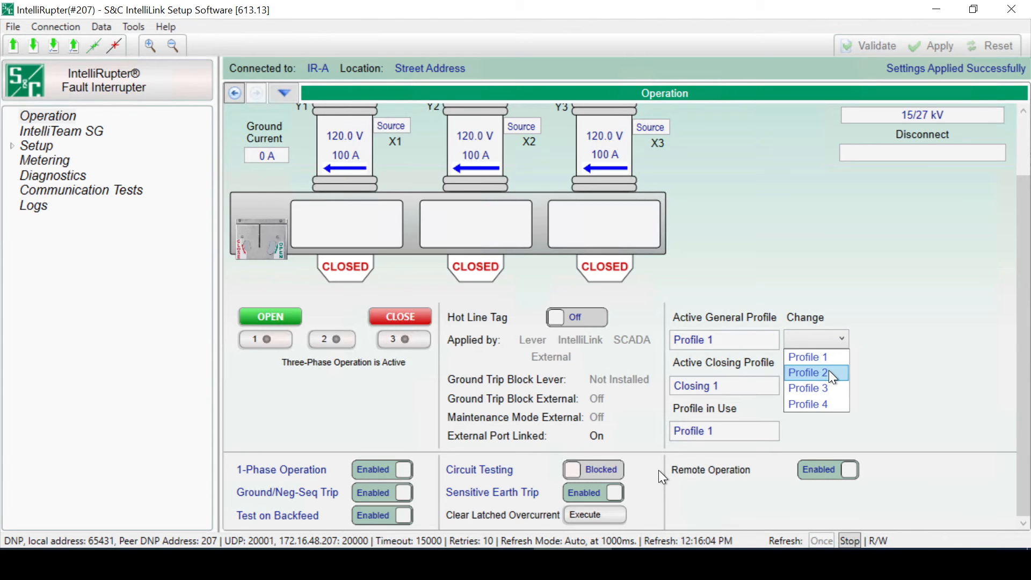
pyautogui.click(807, 372)
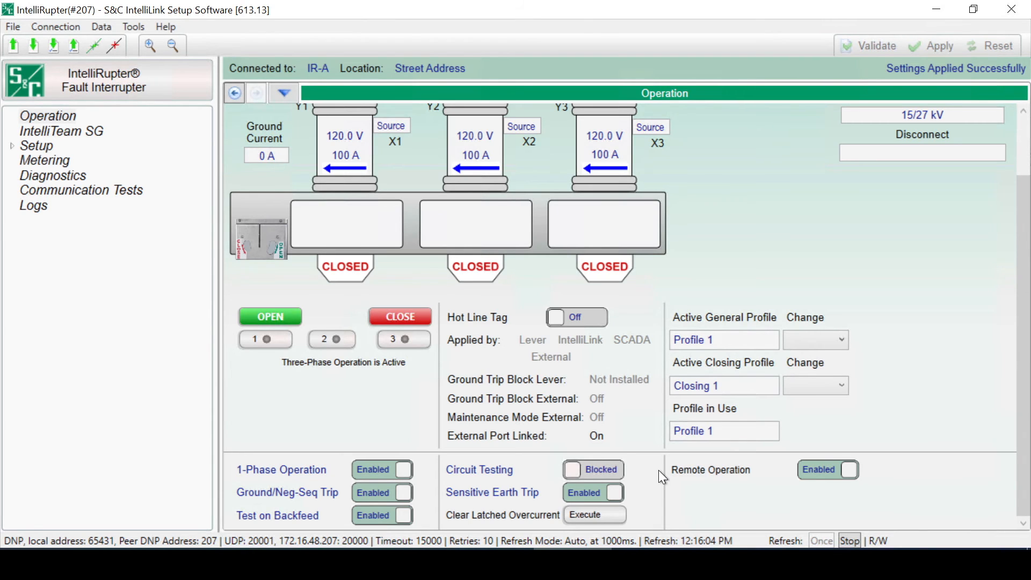
# - Show the Operation overview showing WARNING status, Hot Line Tag off, Profile 1 active
pyautogui.click(47, 116)
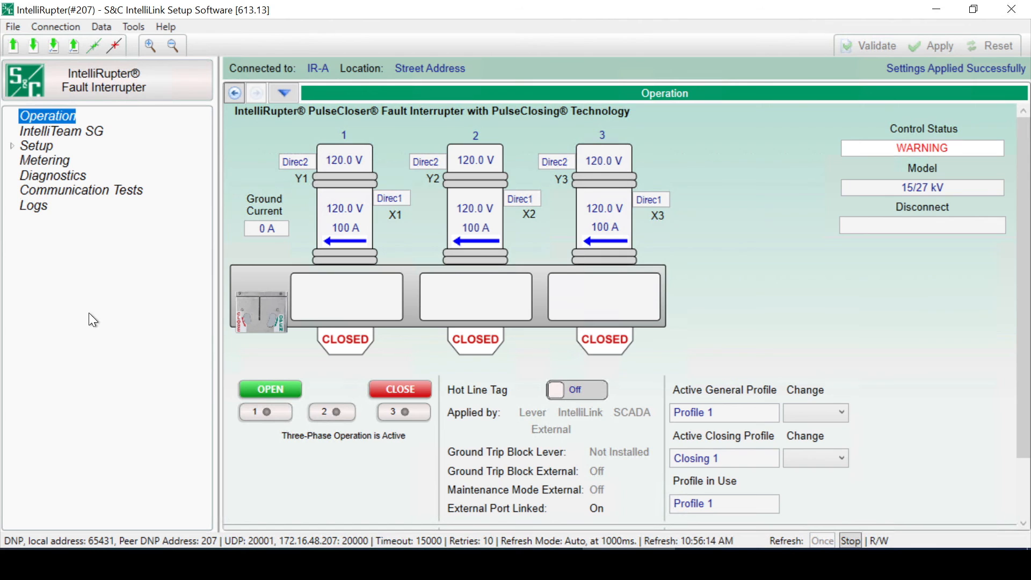
# - Check the Nonfunctional IPM warning in Diagnostics, then return to Operation showing OKAY
pyautogui.click(52, 175)
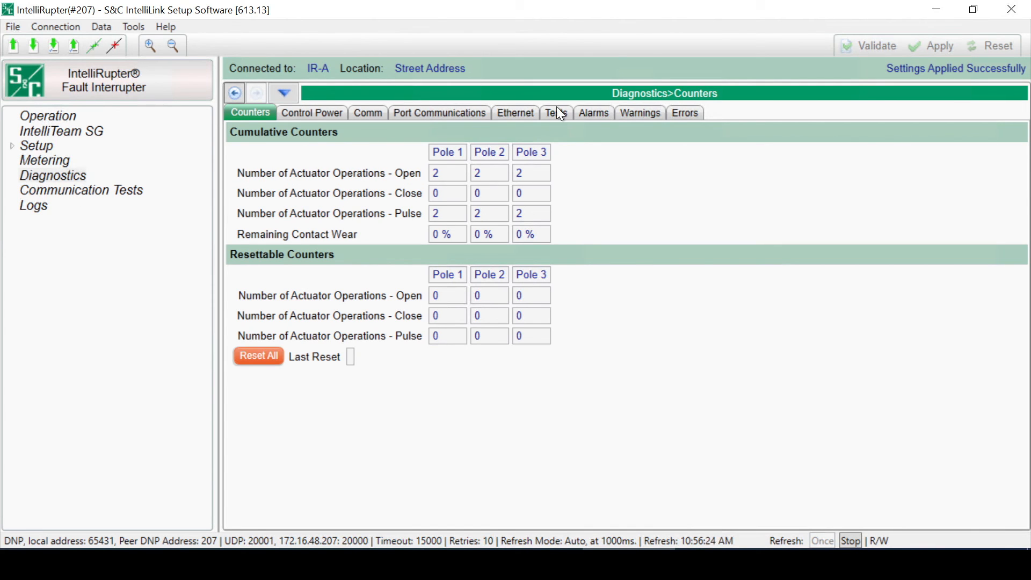
pyautogui.click(639, 112)
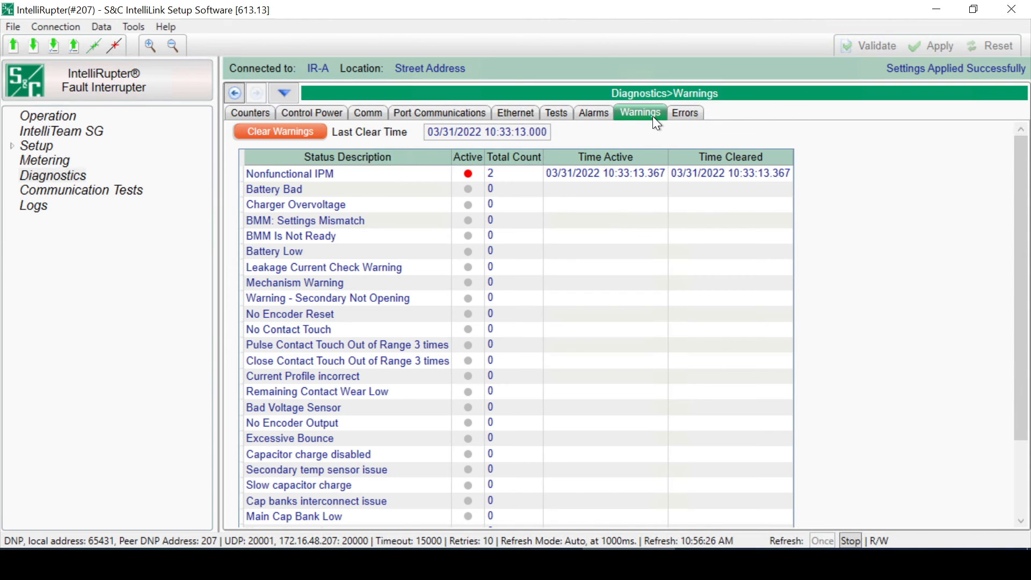
pyautogui.moveTo(237, 147)
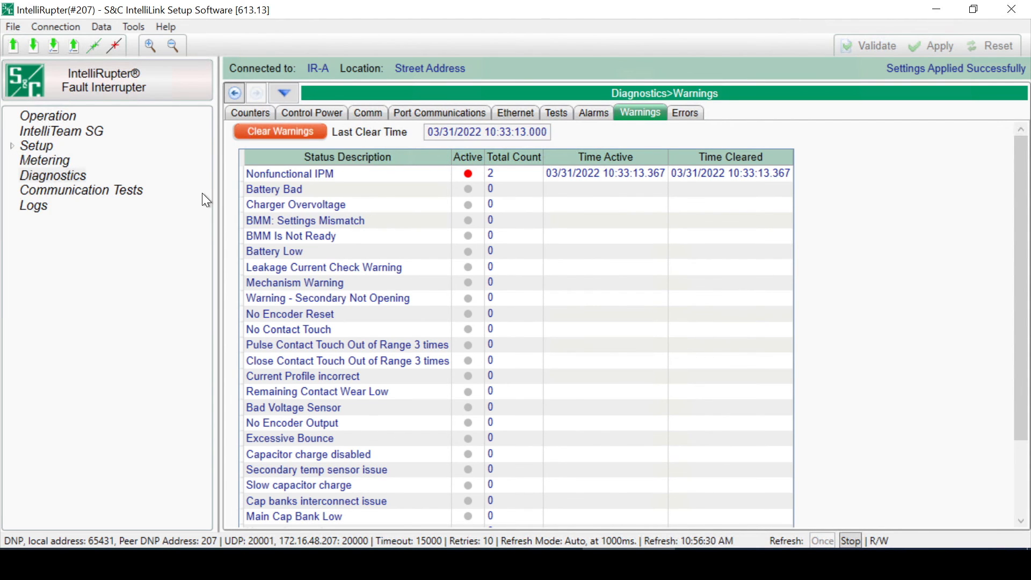
pyautogui.click(47, 116)
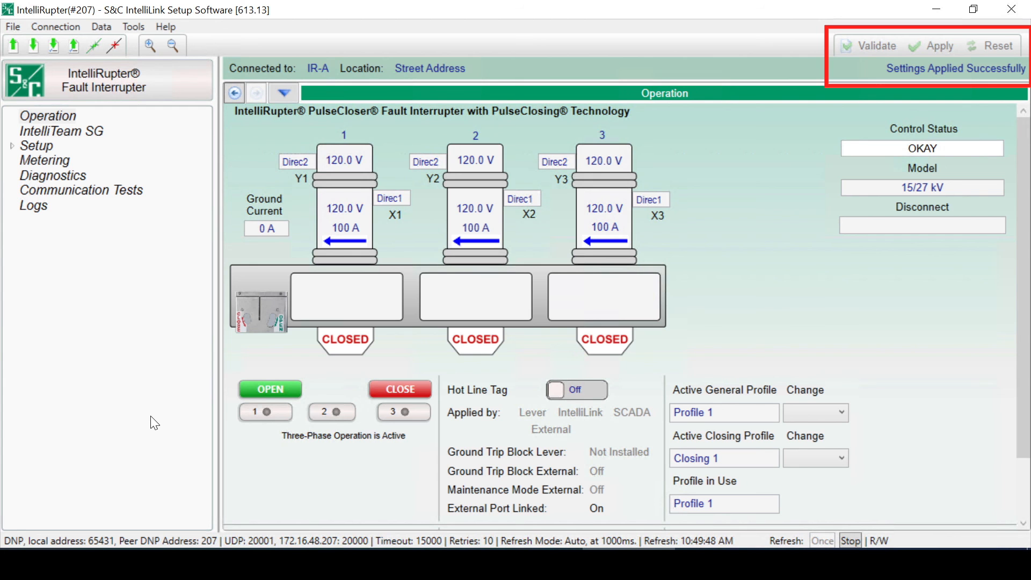
# - Validate the General settings and read the Profile 1 pulse-finding TCC error
pyautogui.click(37, 146)
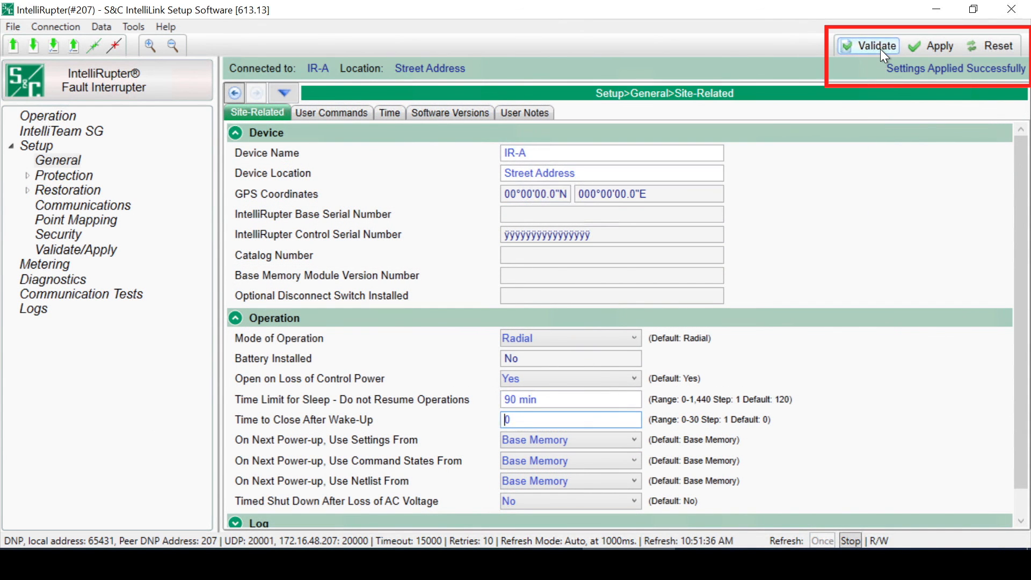
pyautogui.click(876, 45)
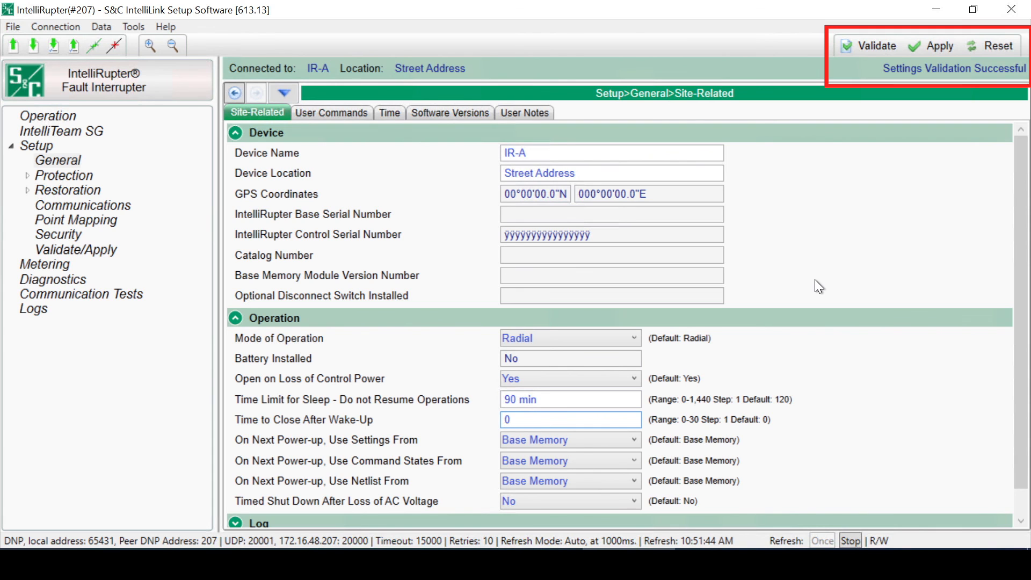
pyautogui.click(75, 249)
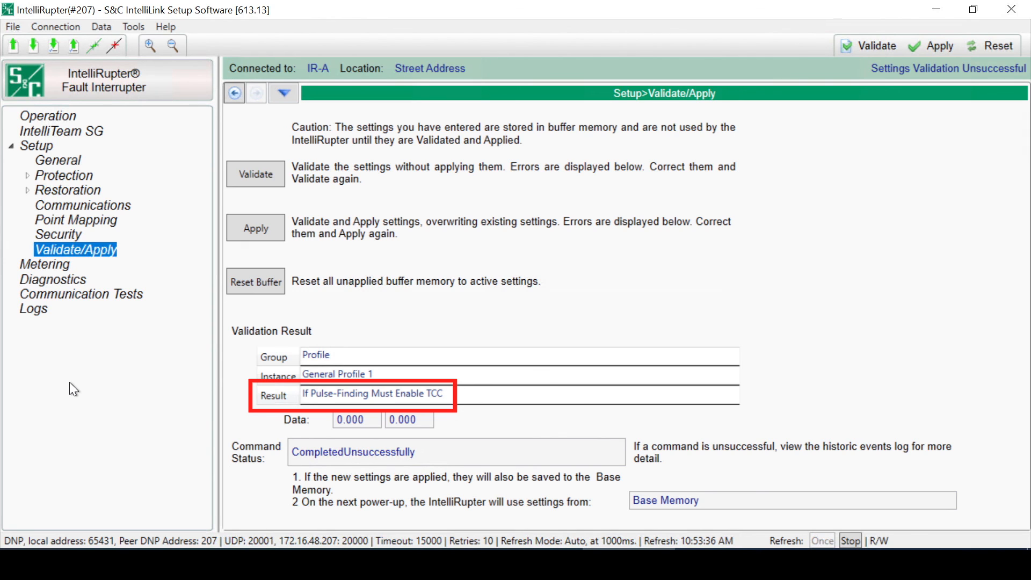
# - Re-validate and apply the pending settings until the result reads OK
pyautogui.click(255, 228)
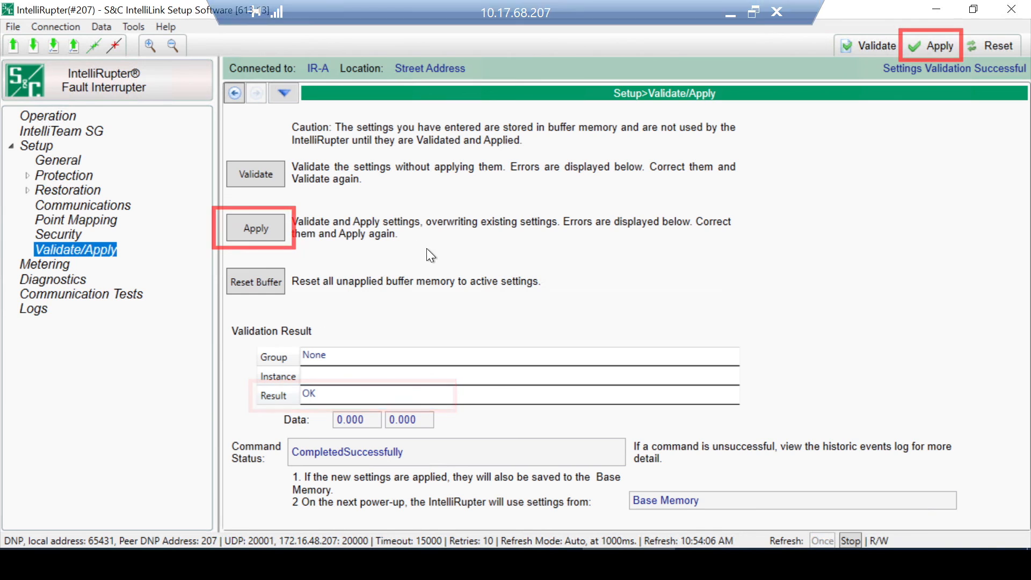
pyautogui.moveTo(198, 380)
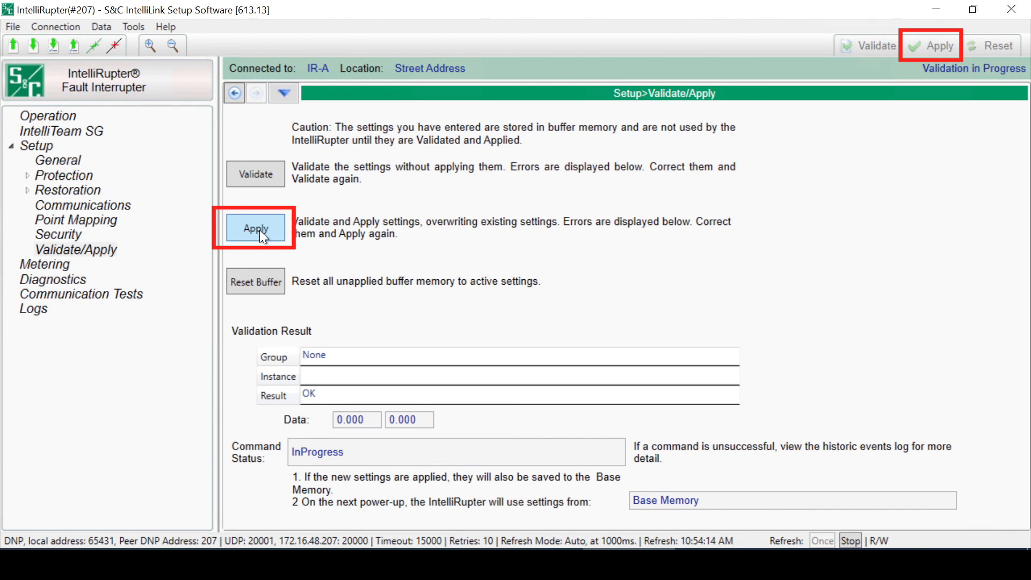
pyautogui.moveTo(186, 337)
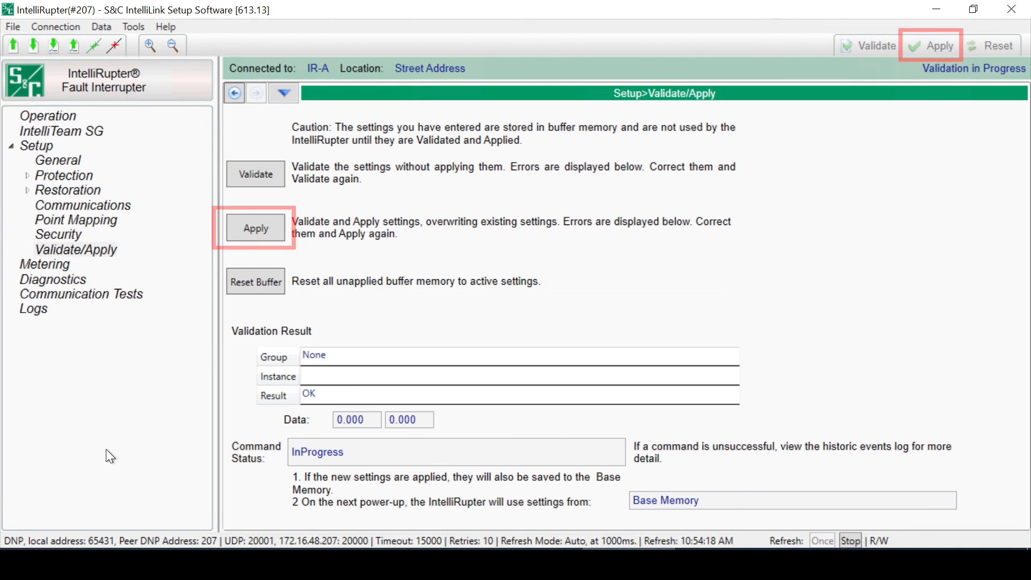
pyautogui.click(255, 228)
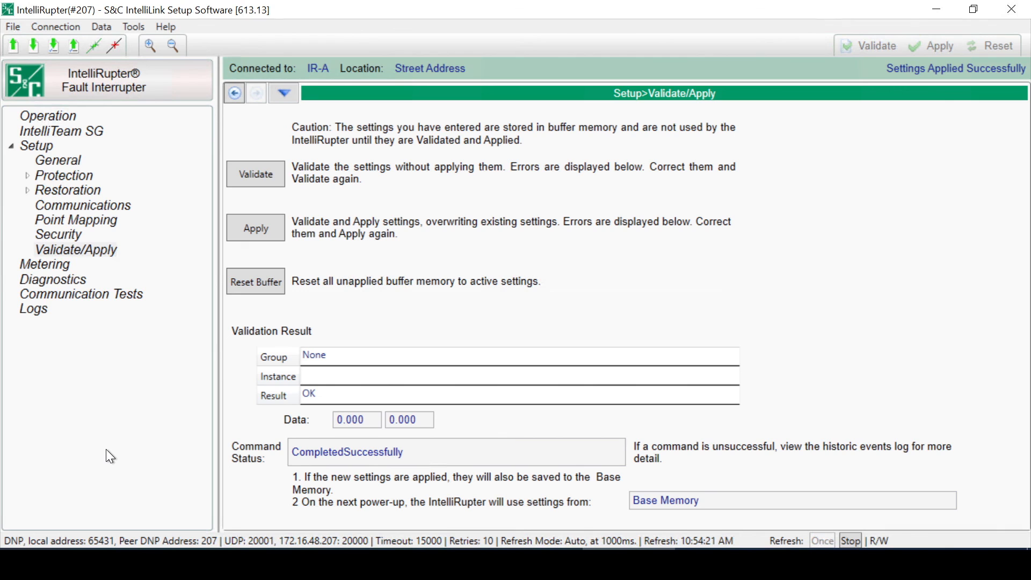
pyautogui.click(255, 281)
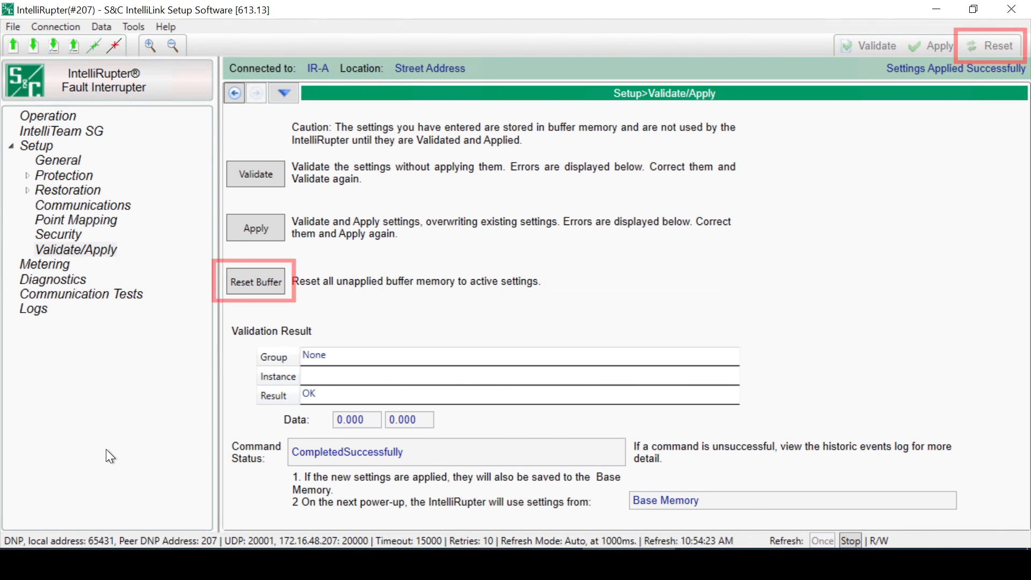